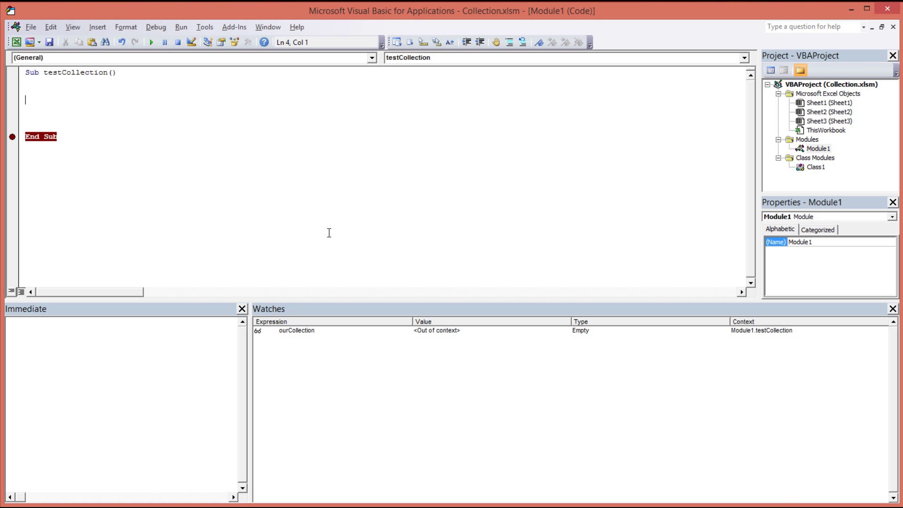
mouse_move(125, 127)
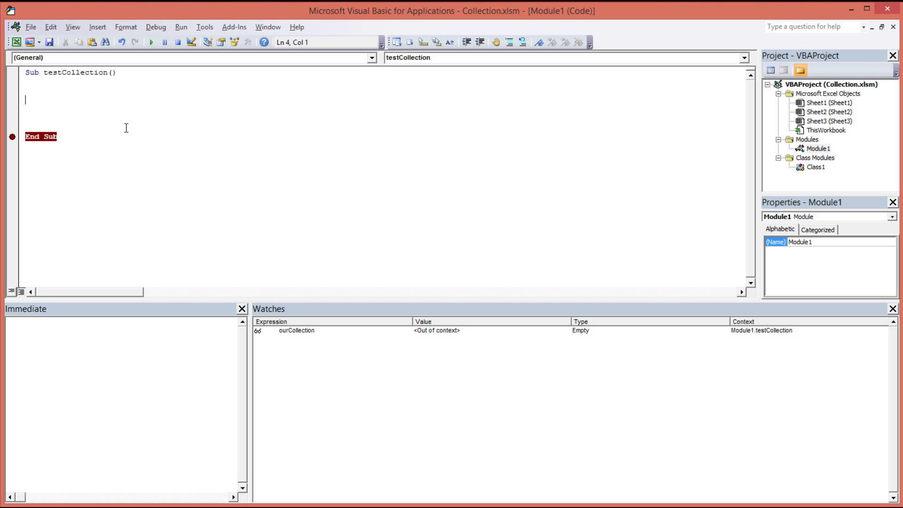
mouse_move(150, 138)
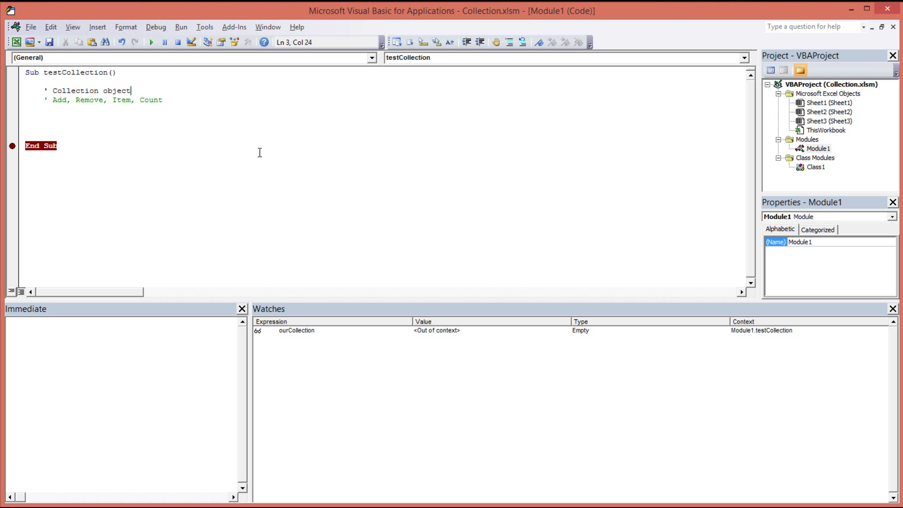
mouse_move(361, 203)
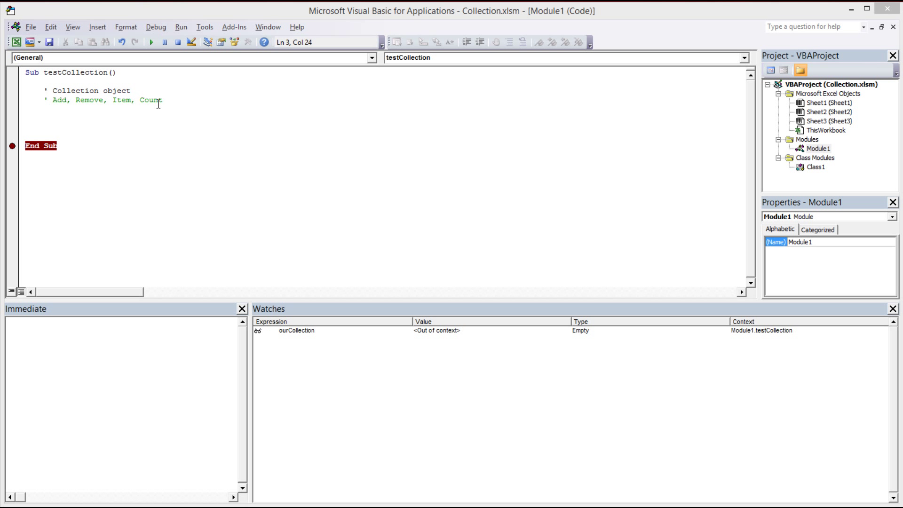
mouse_move(187, 119)
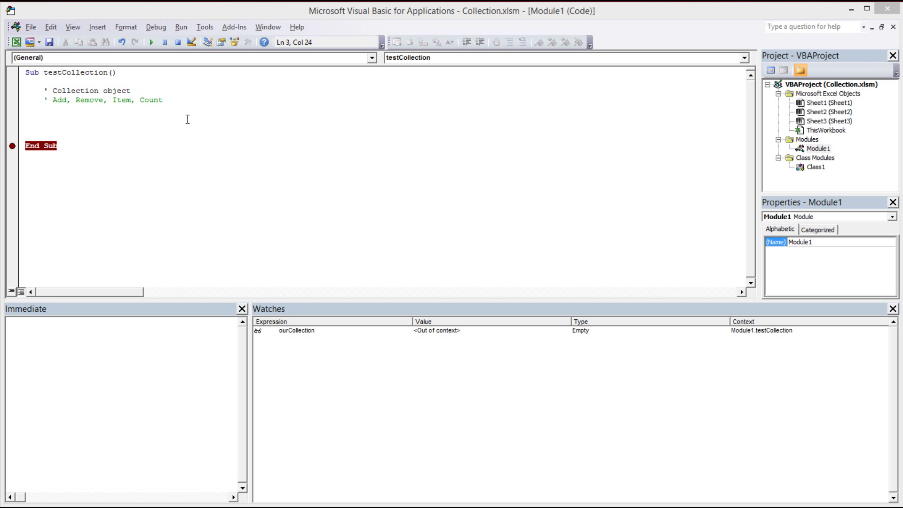
mouse_move(125, 100)
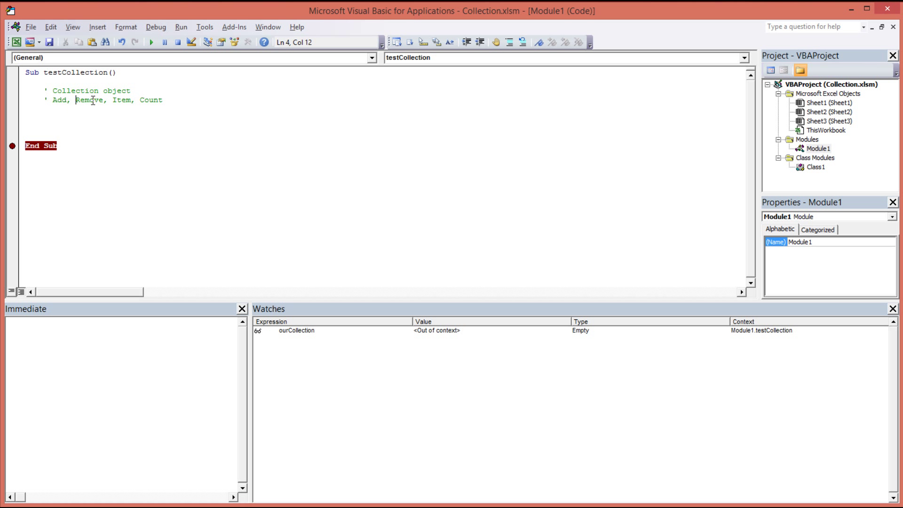
Highlight the Remove and Item words in the ' Add, Remove, Item, Count comment while explaining them
double_click(88, 100)
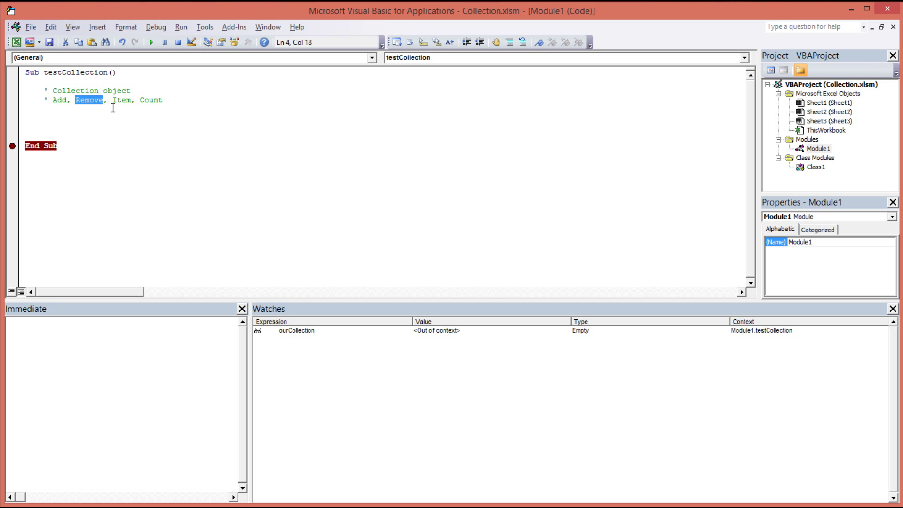
double_click(121, 100)
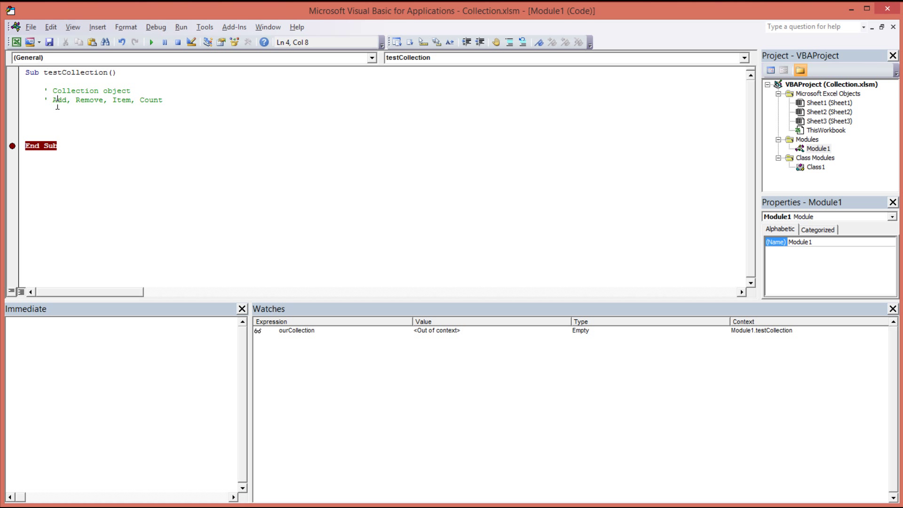
mouse_move(60, 123)
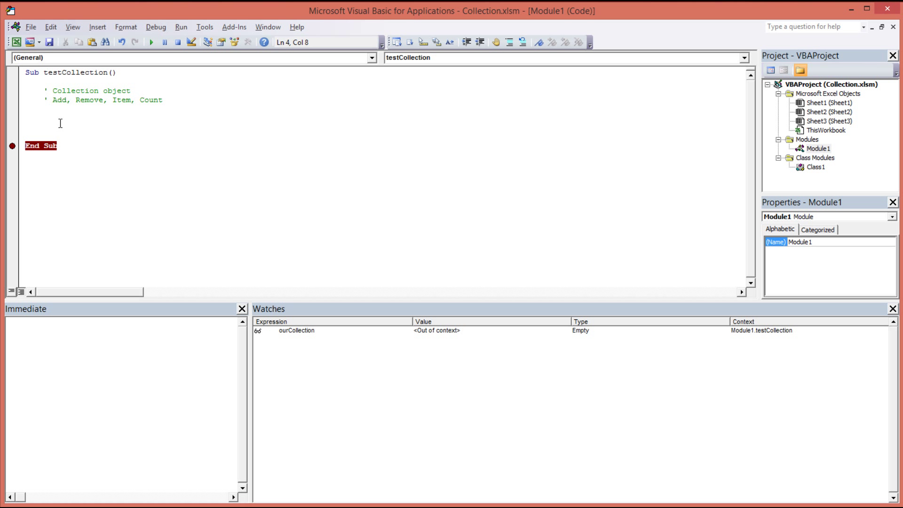
click(78, 137)
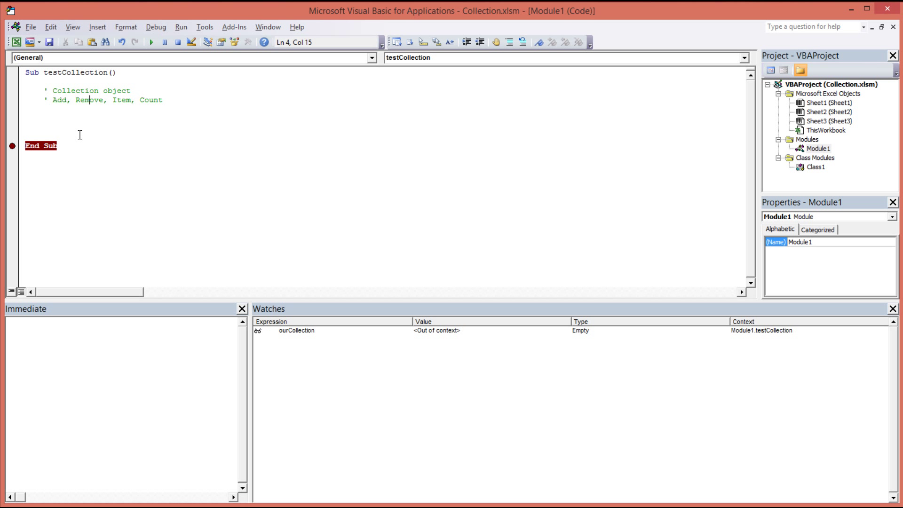
click(59, 102)
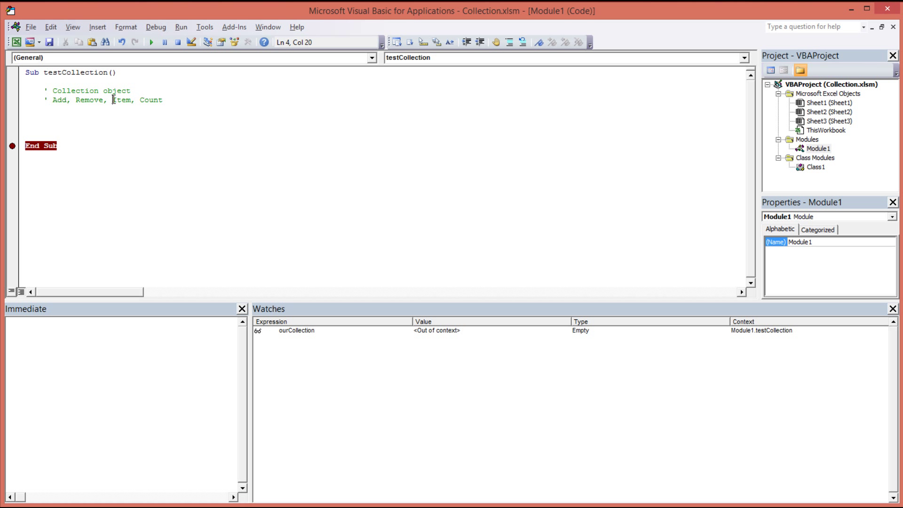
double_click(121, 100)
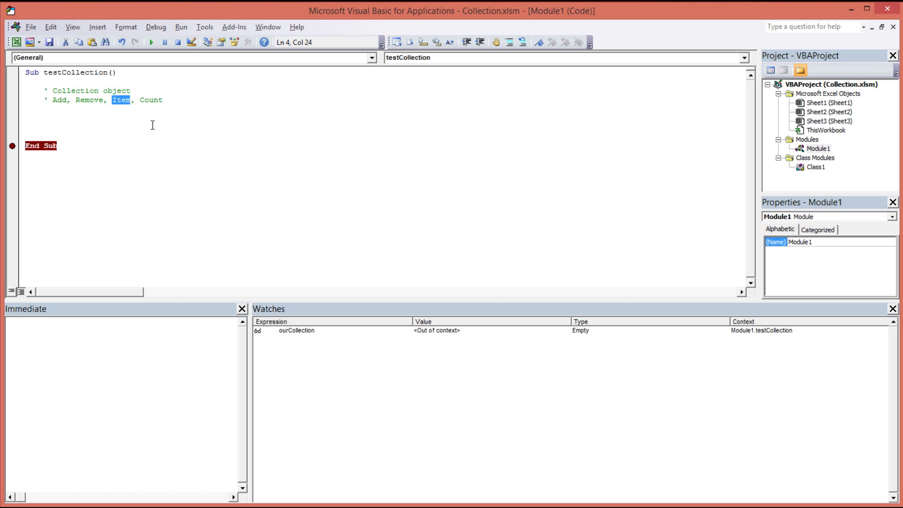
mouse_move(142, 104)
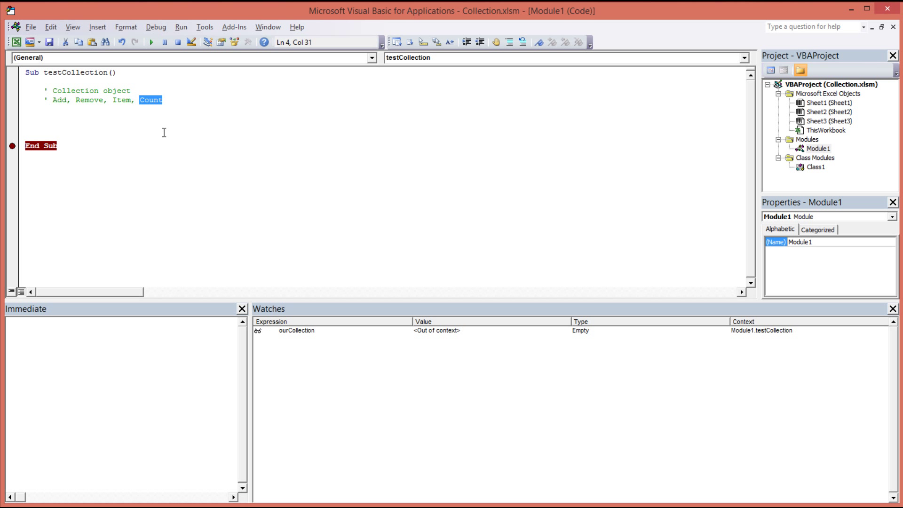
mouse_move(559, 277)
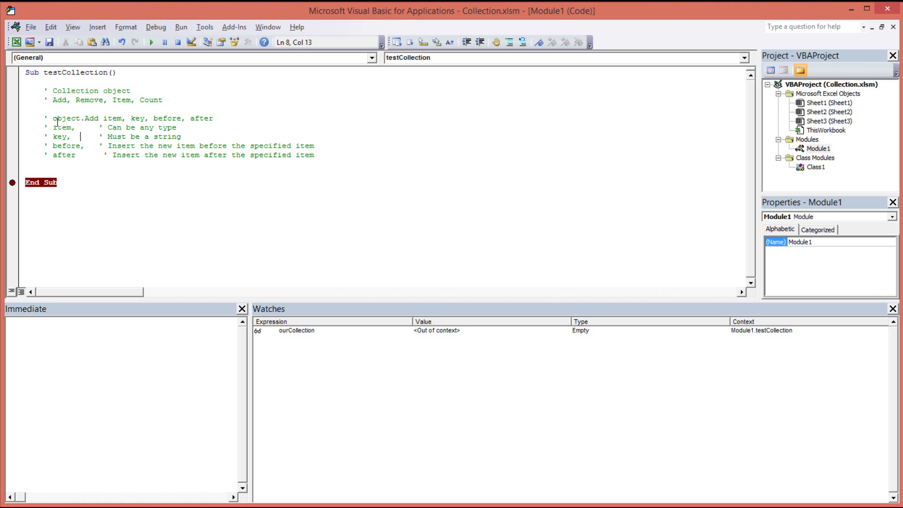
Highlight object, item, key and before in the object.Add syntax comment while documenting each parameter
double_click(65, 118)
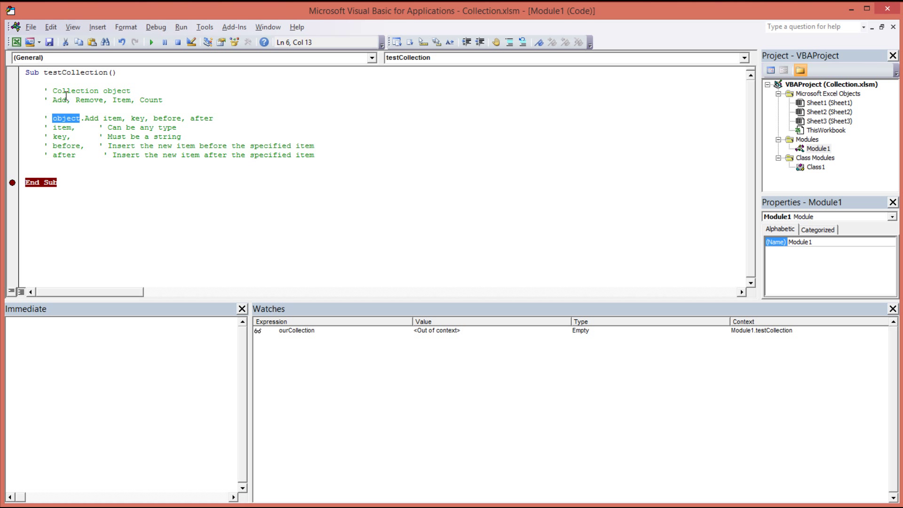
mouse_move(101, 90)
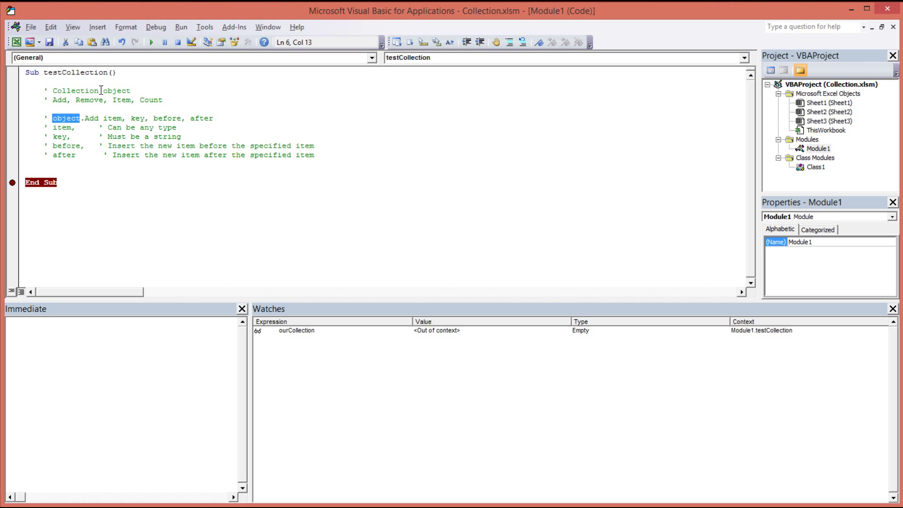
double_click(116, 90)
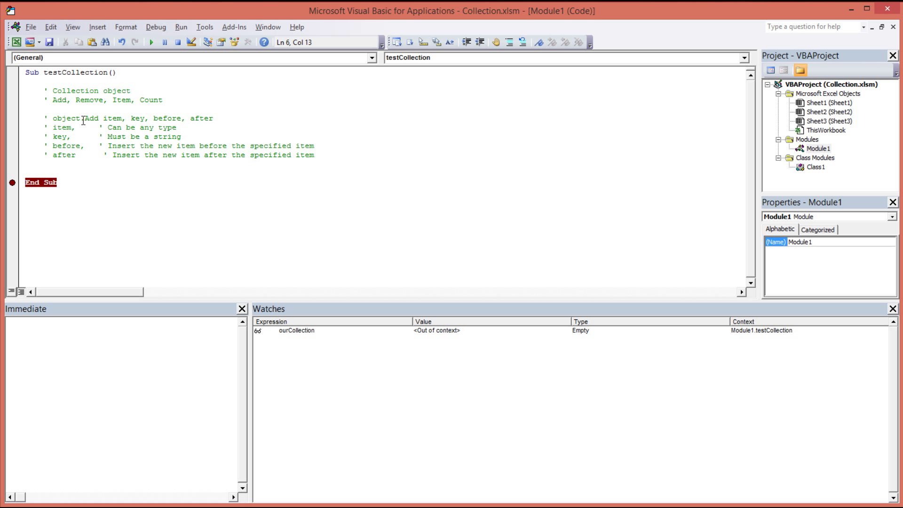
double_click(111, 118)
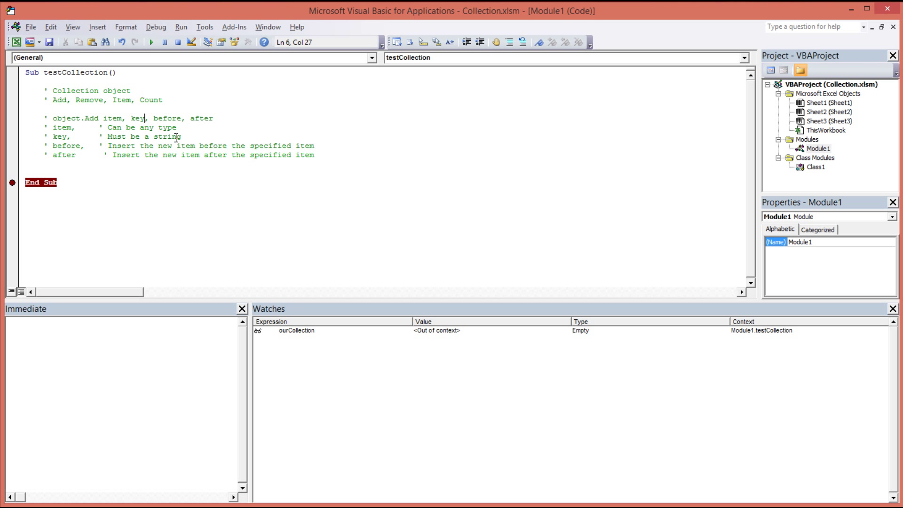
double_click(137, 118)
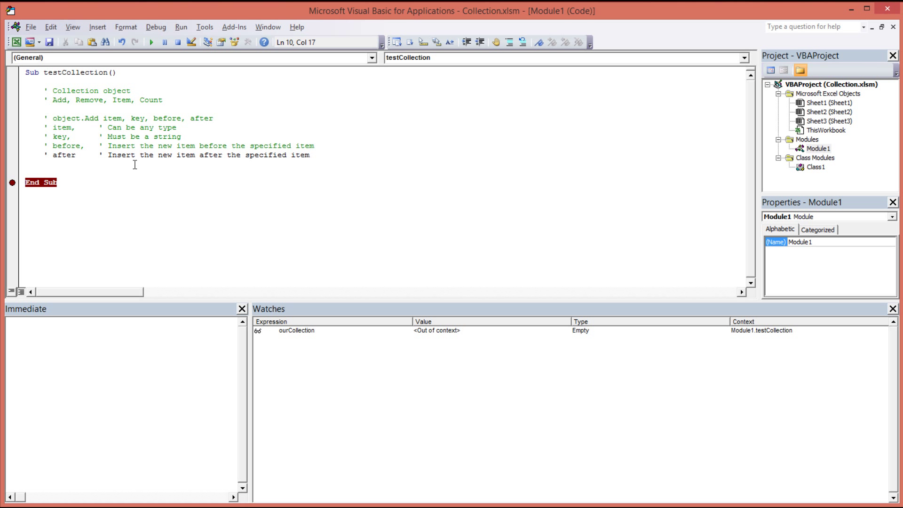
click(174, 121)
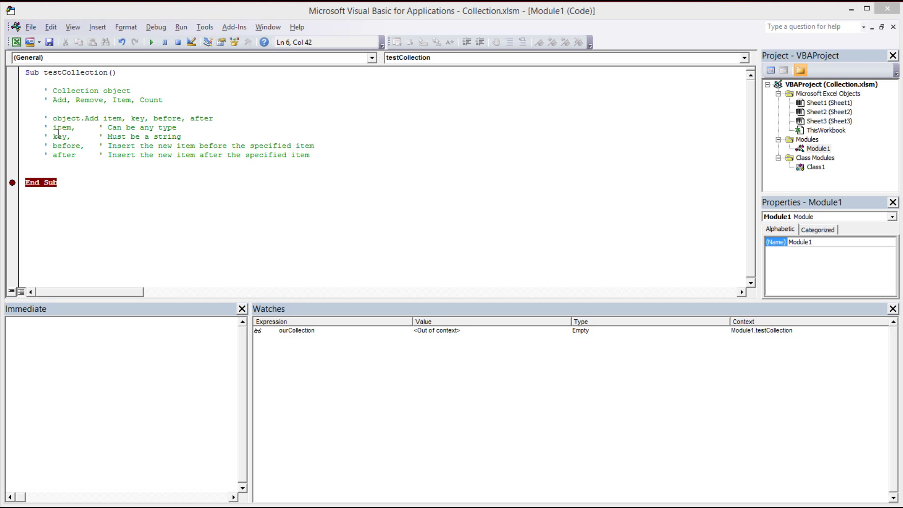
double_click(60, 127)
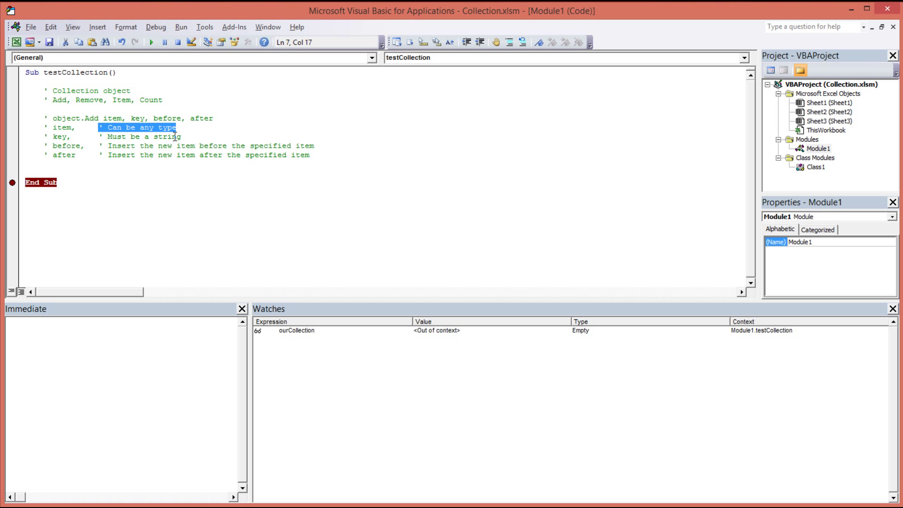
click(177, 127)
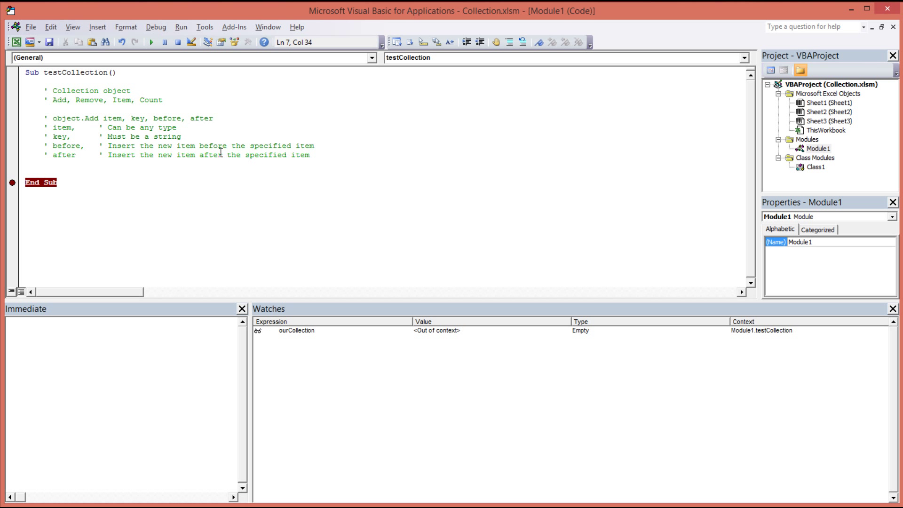
click(55, 136)
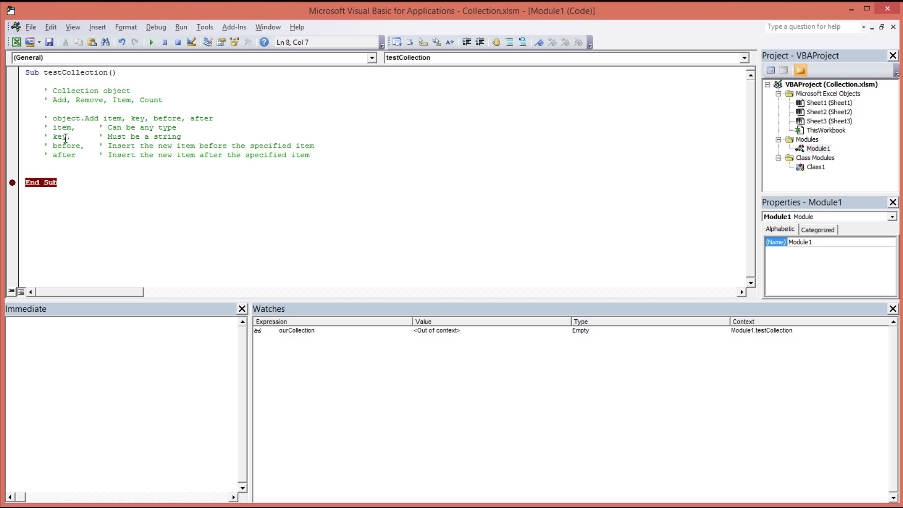
mouse_move(54, 127)
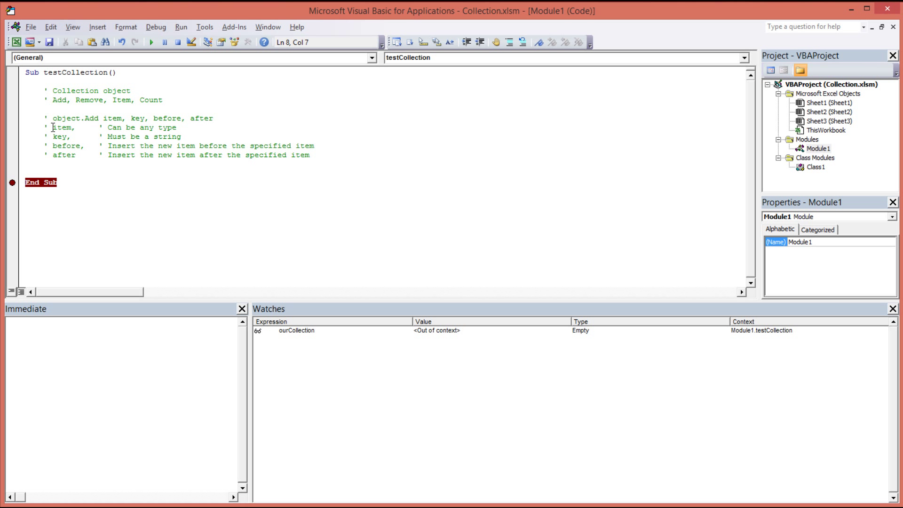
double_click(60, 127)
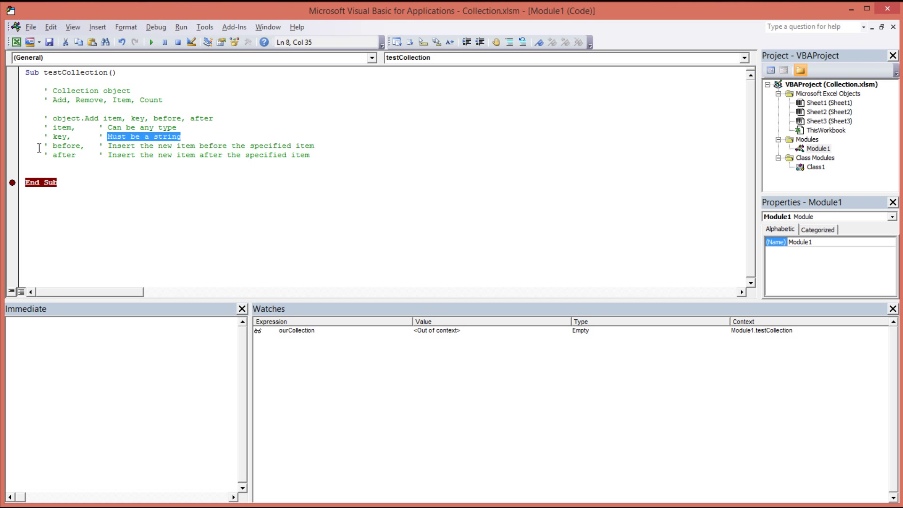
click(68, 155)
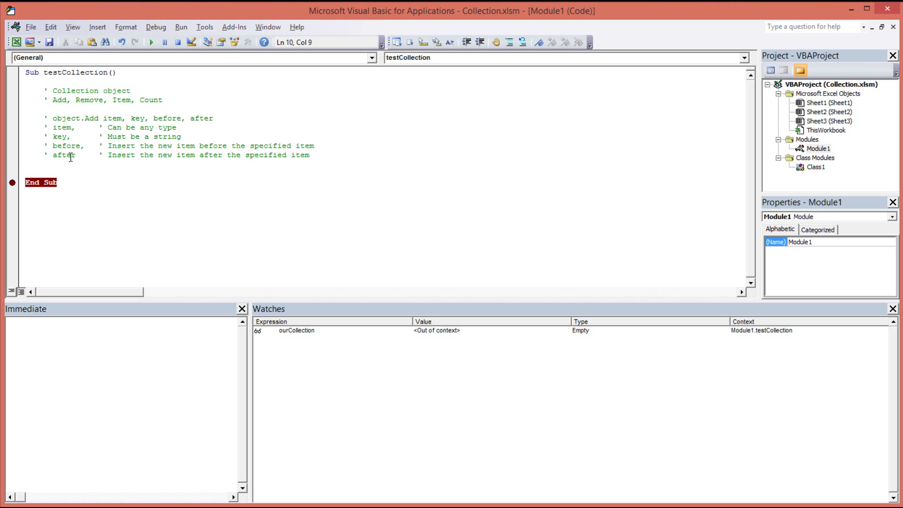
click(124, 146)
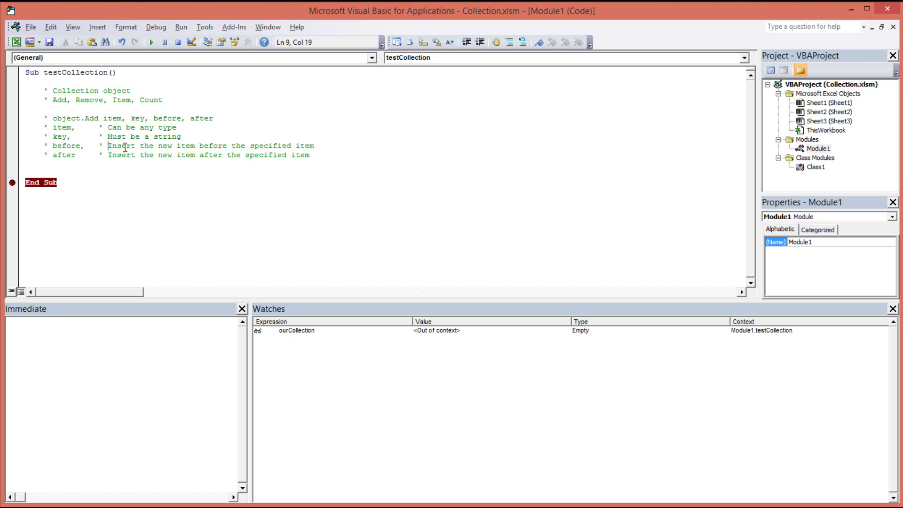
drag(108, 146, 313, 146)
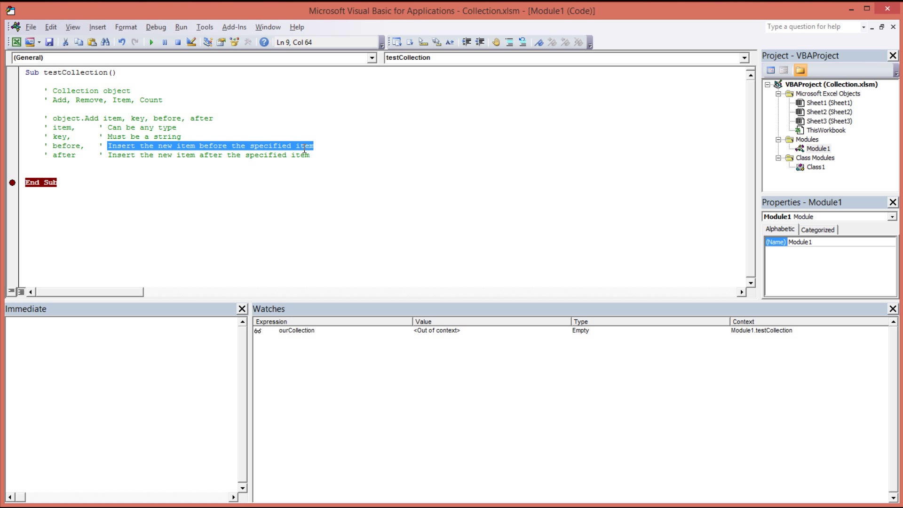
mouse_move(242, 155)
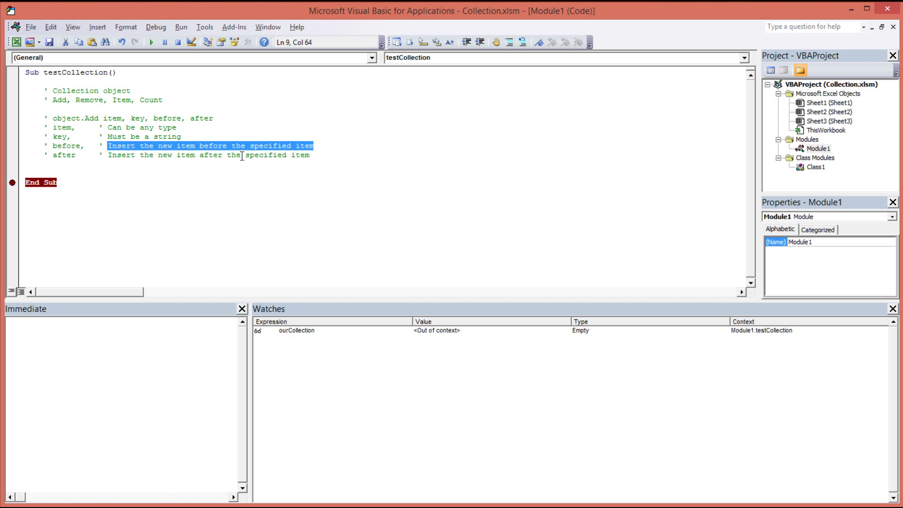
click(252, 254)
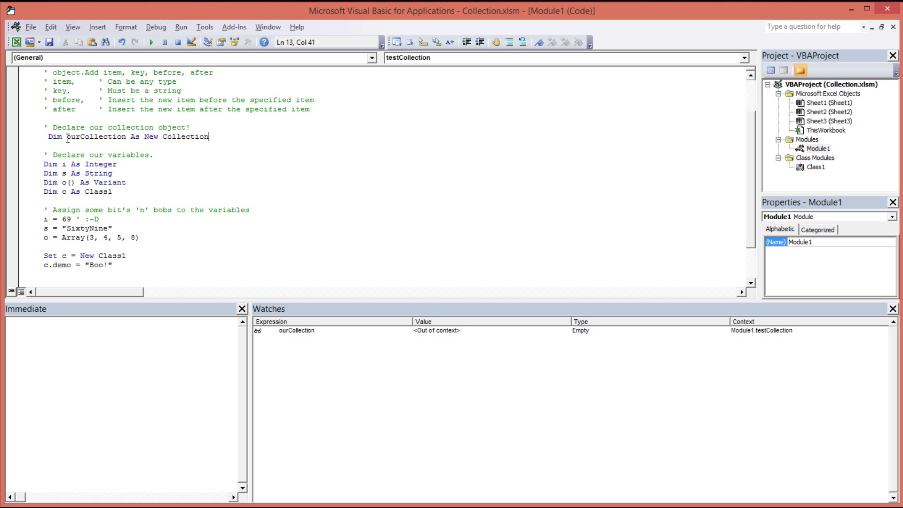
double_click(95, 136)
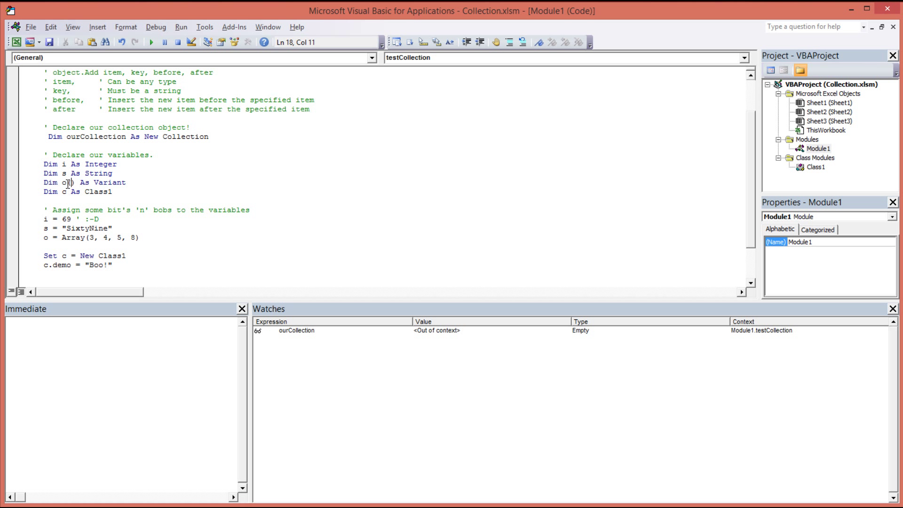
double_click(109, 183)
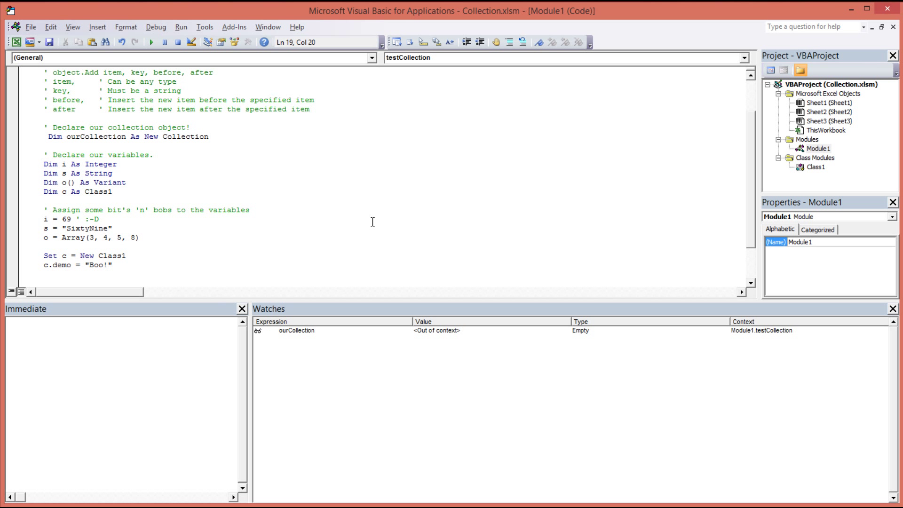
click(815, 167)
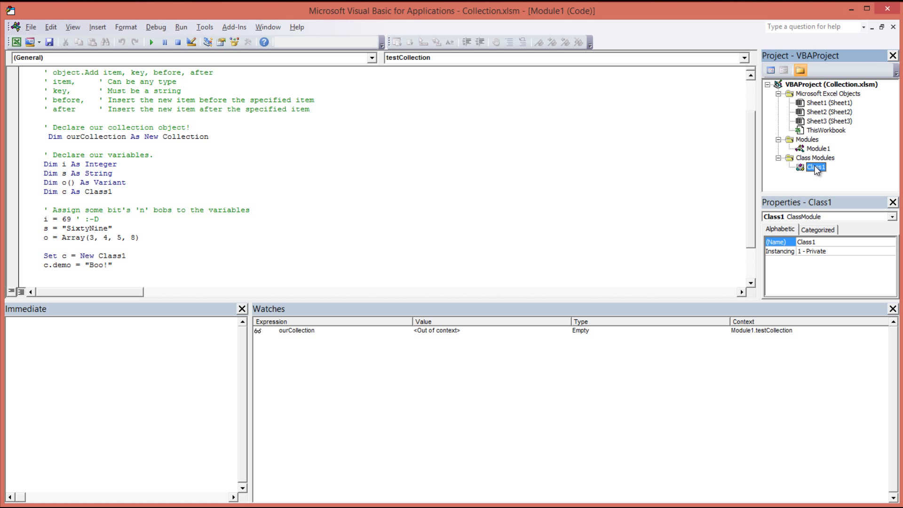
right_click(815, 168)
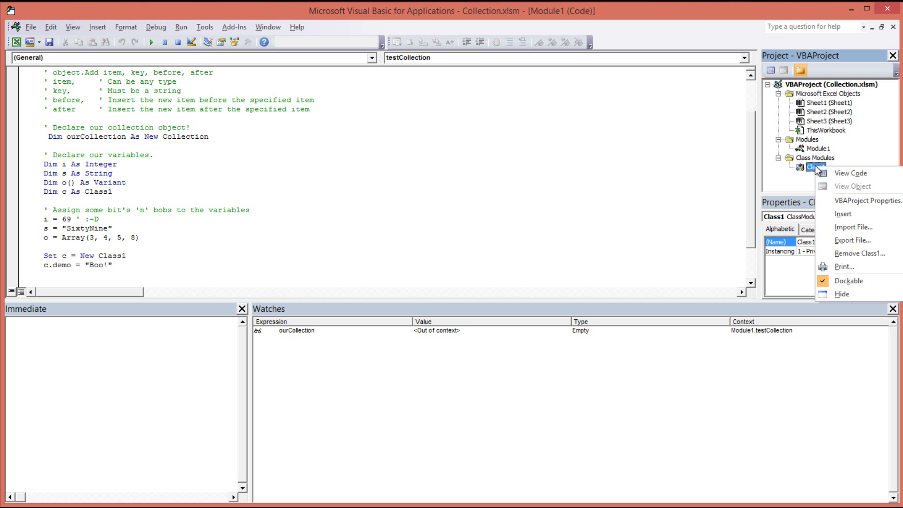
mouse_move(842, 215)
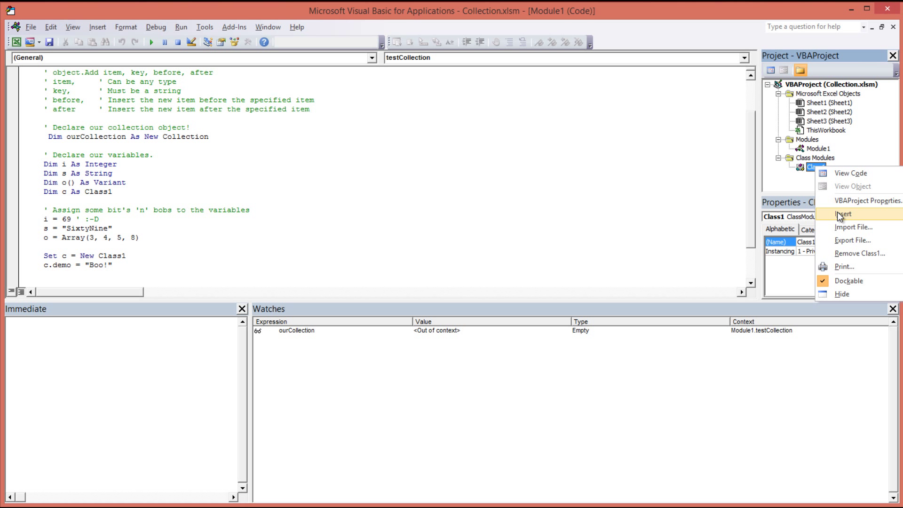
click(848, 173)
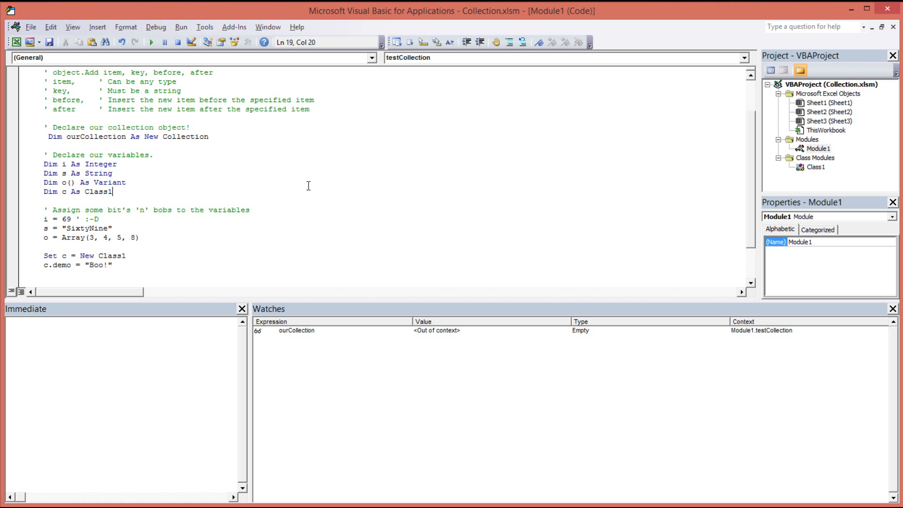
mouse_move(169, 192)
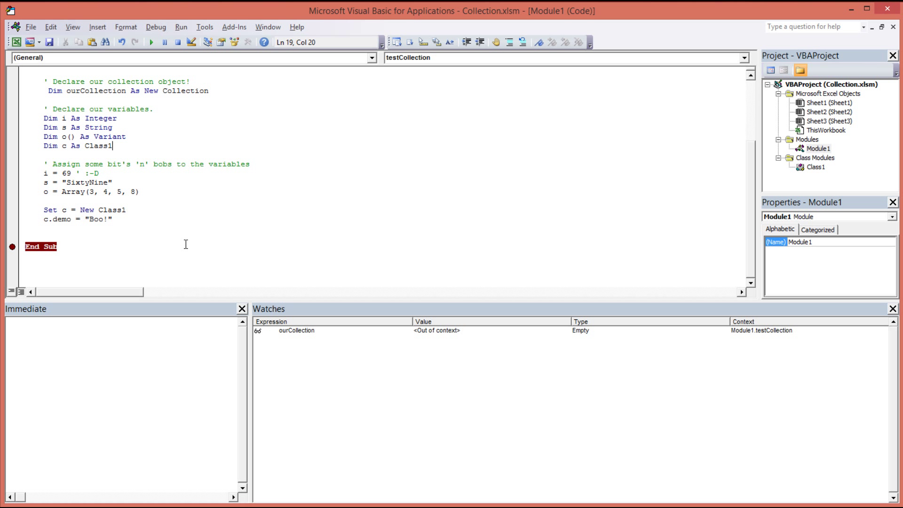
mouse_move(302, 210)
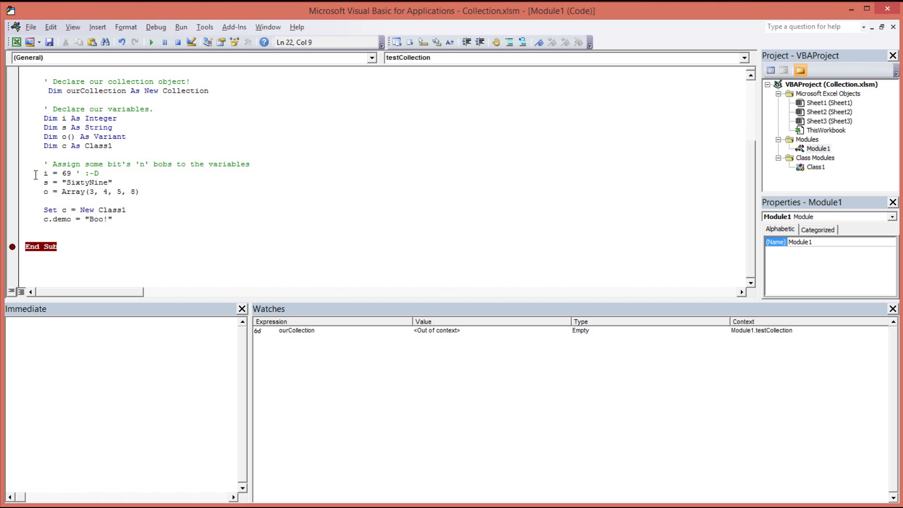
Review the i = 69, array and c.demo = "Boo!" assignments that feed the With ourCollection .Add block
click(45, 173)
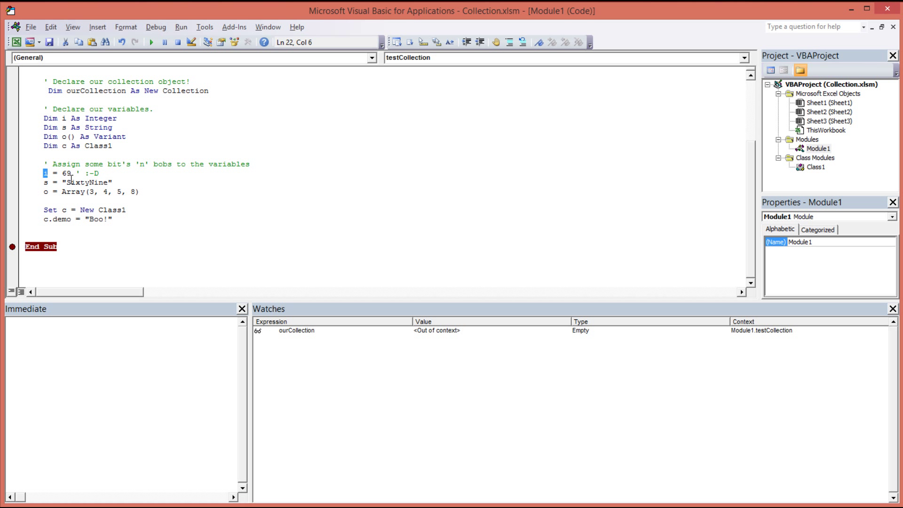
click(47, 181)
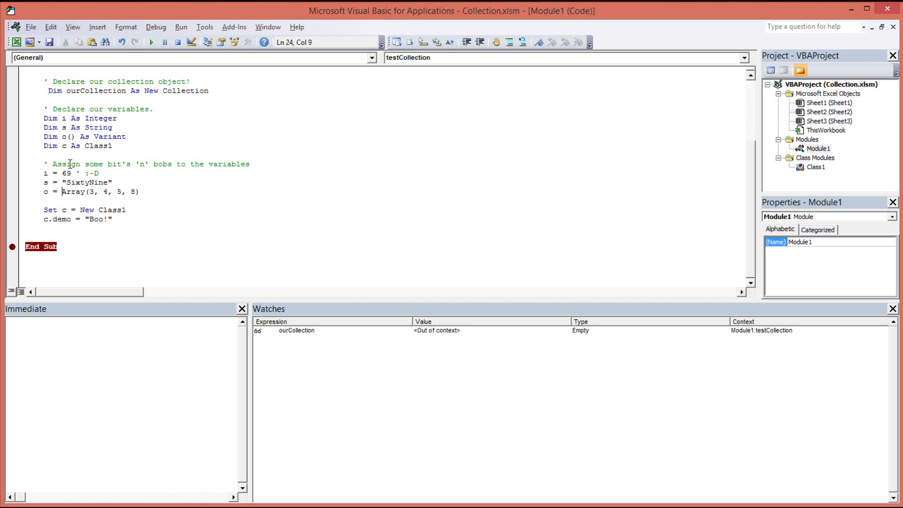
drag(61, 192, 139, 192)
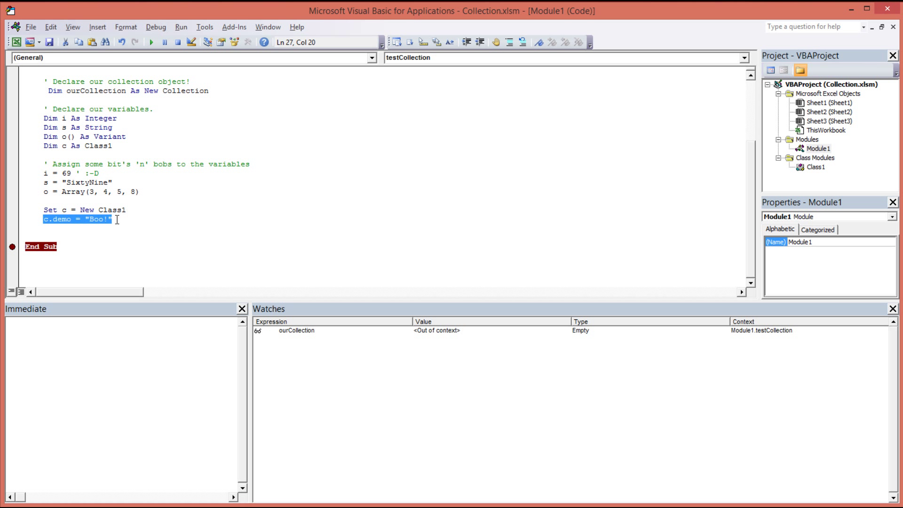
mouse_move(106, 224)
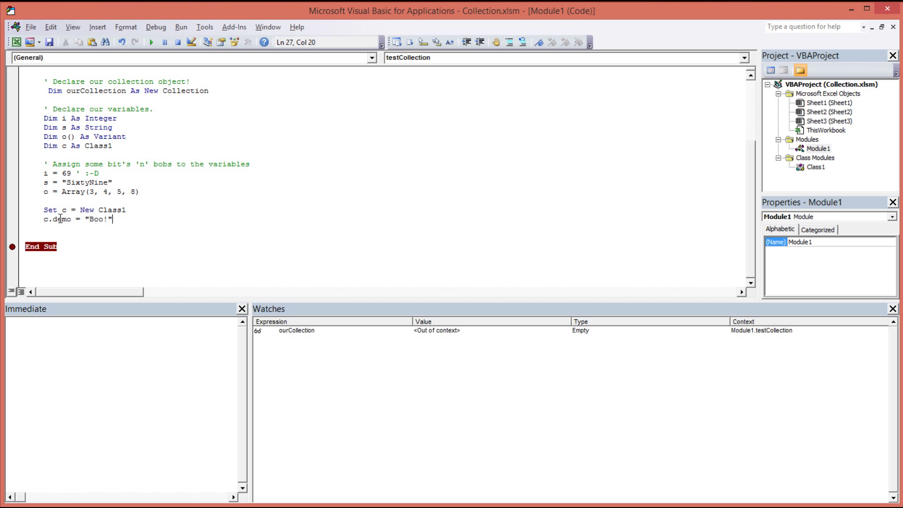
mouse_move(464, 298)
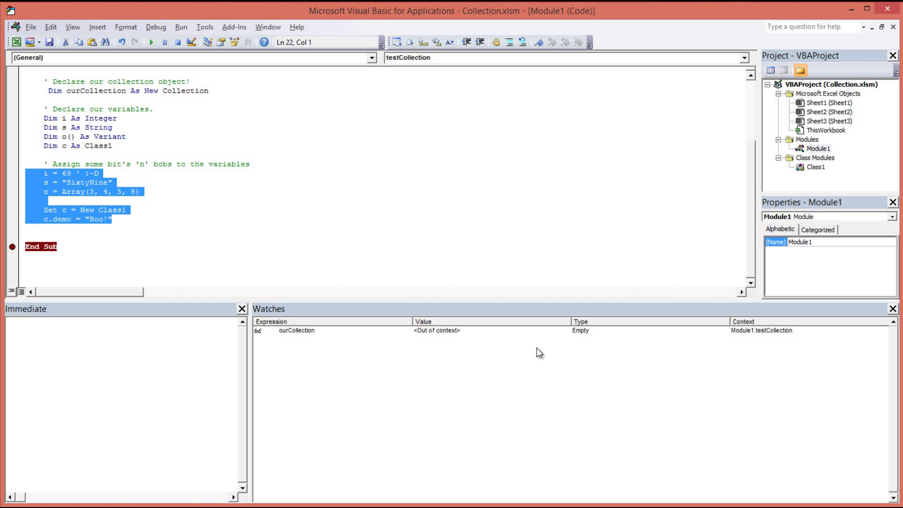
click(191, 247)
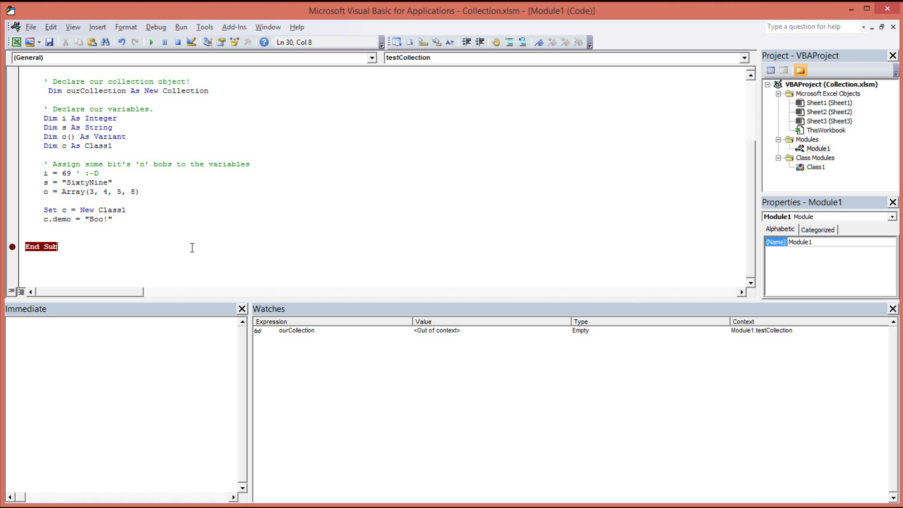
mouse_move(119, 219)
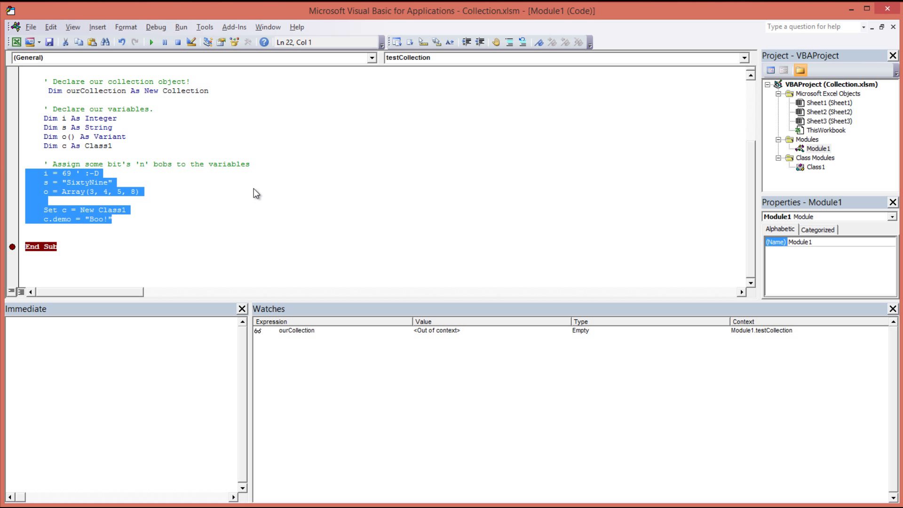
double_click(96, 91)
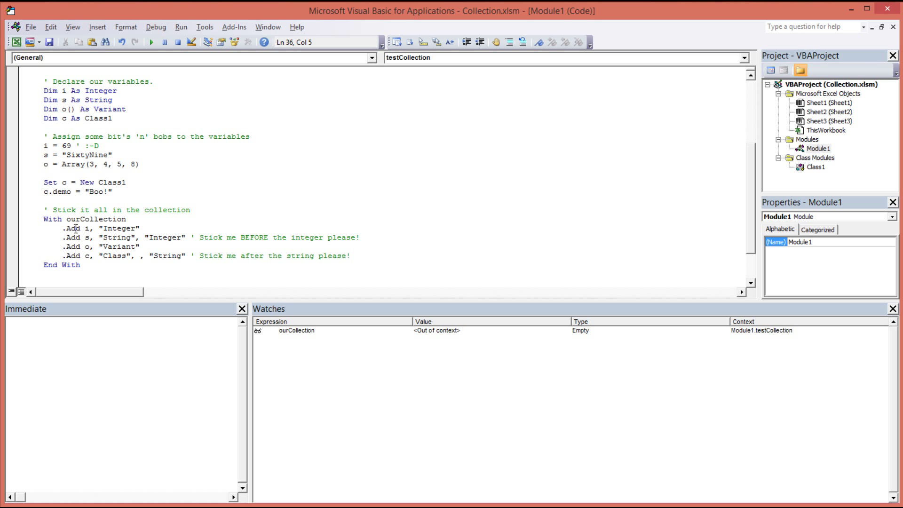
scroll(down, 3)
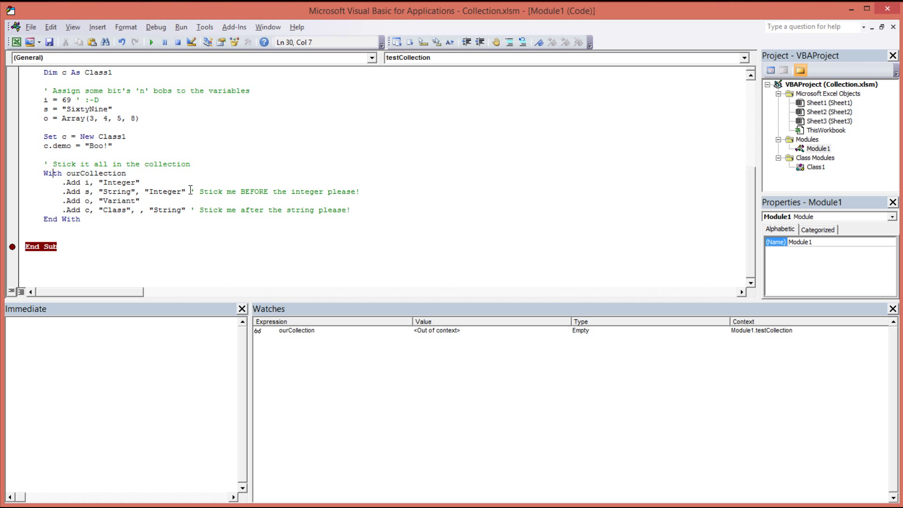
mouse_move(165, 192)
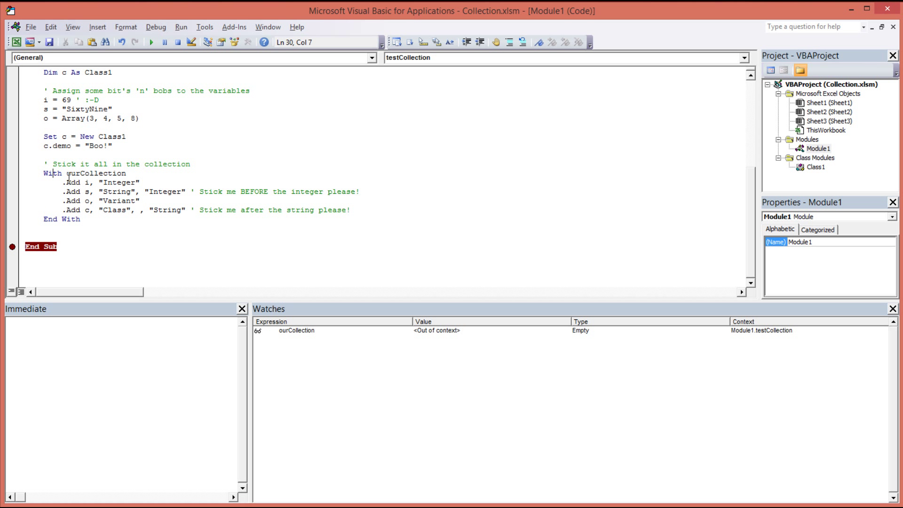
double_click(96, 173)
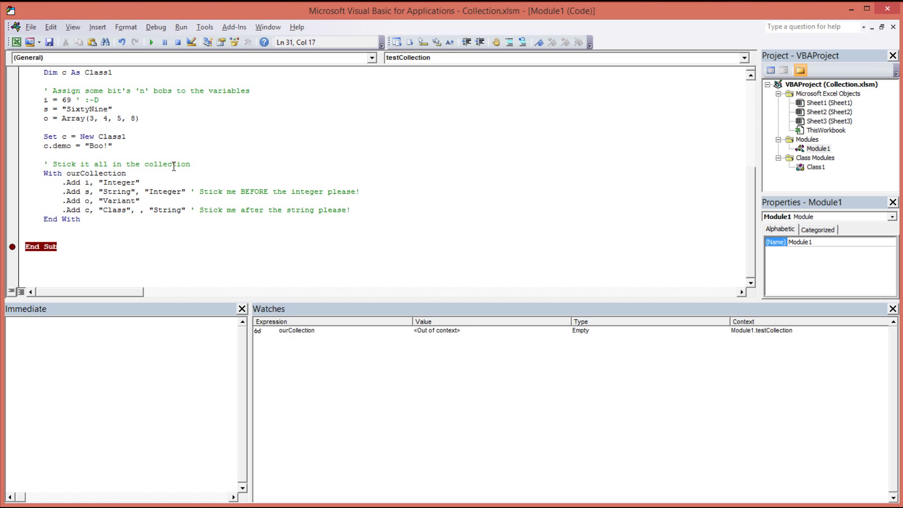
click(138, 183)
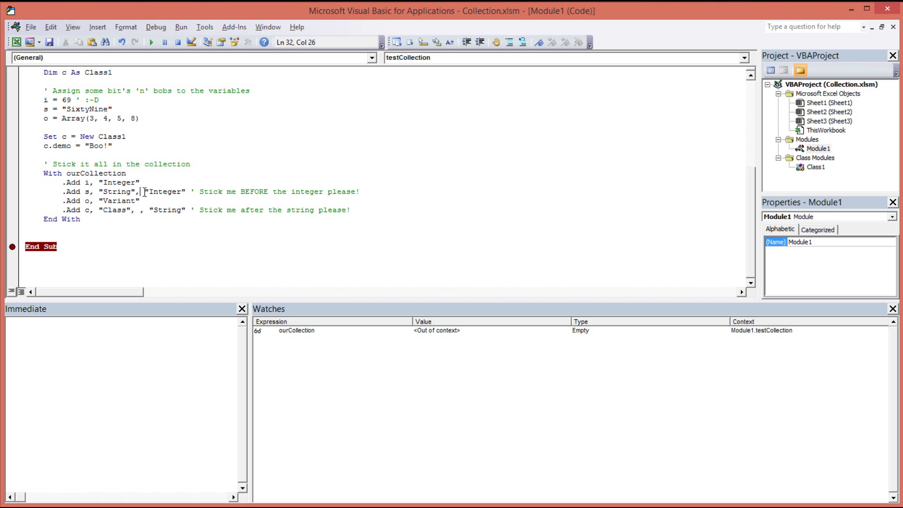
double_click(164, 192)
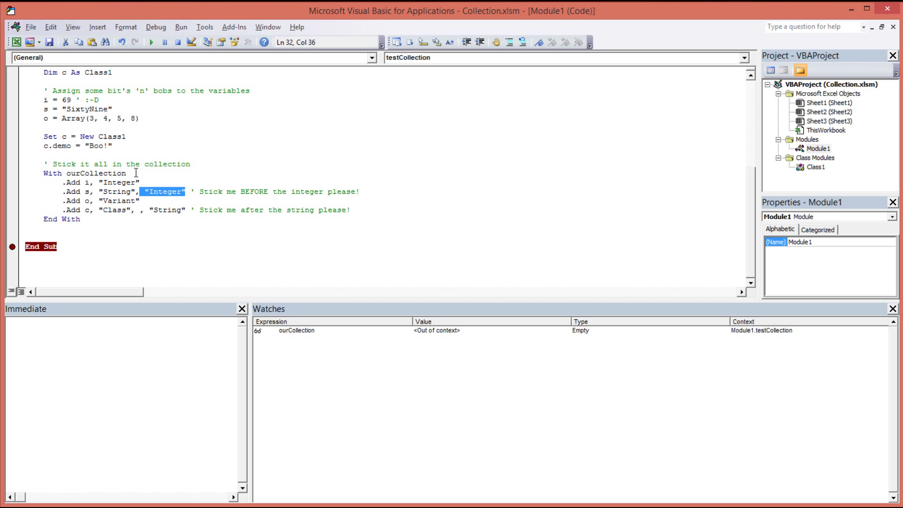
click(219, 191)
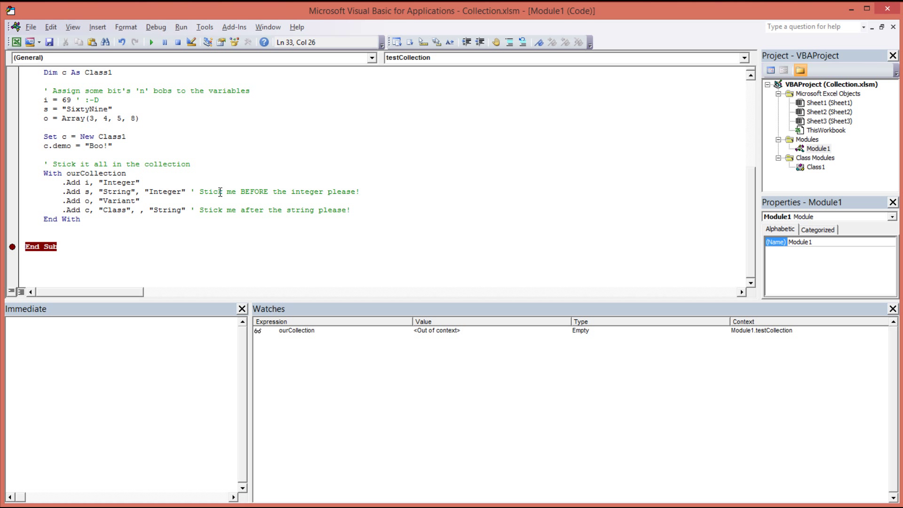
double_click(165, 192)
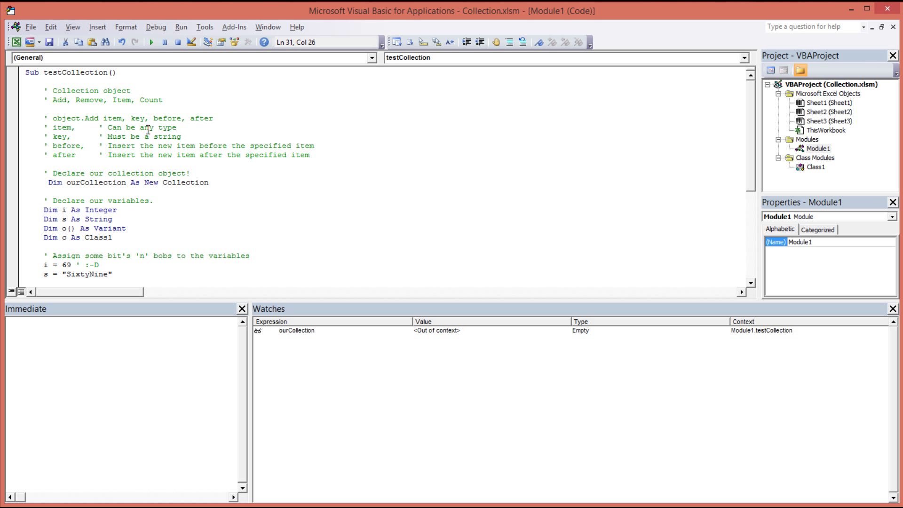
drag(155, 118, 213, 118)
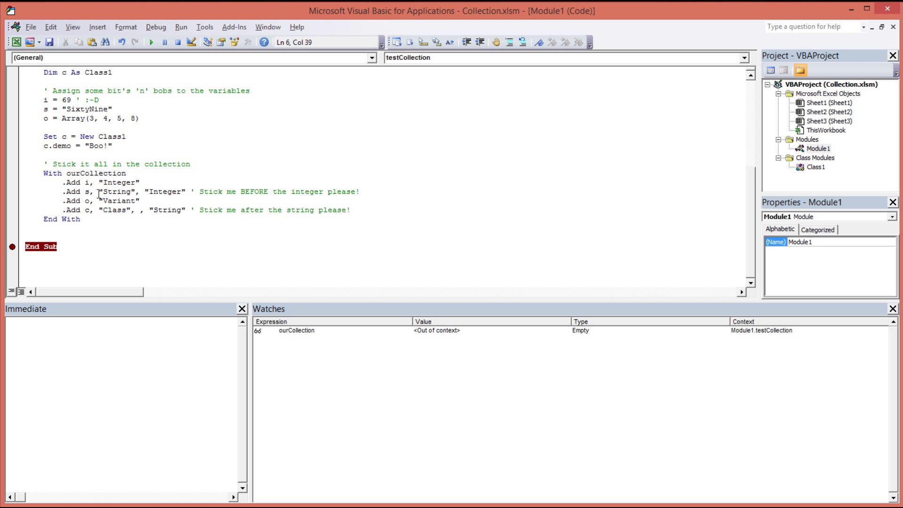
click(129, 191)
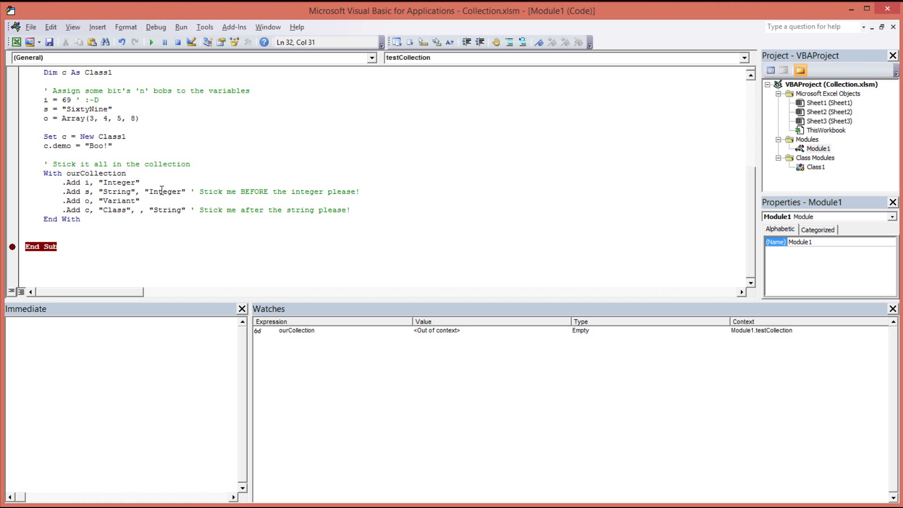
double_click(165, 191)
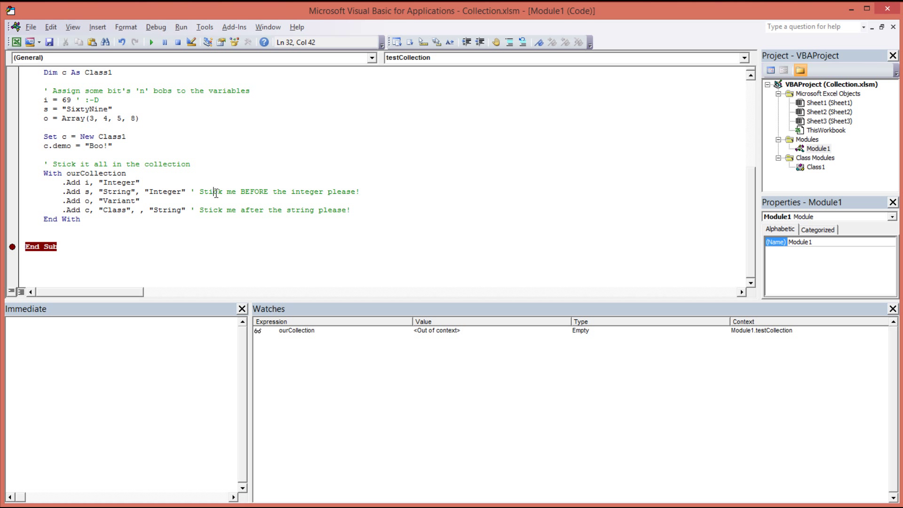
double_click(256, 192)
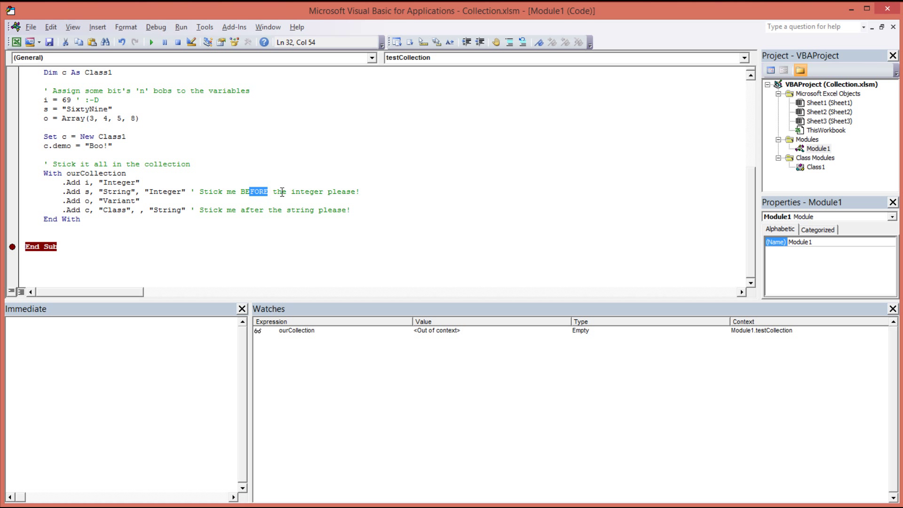
drag(268, 190, 348, 191)
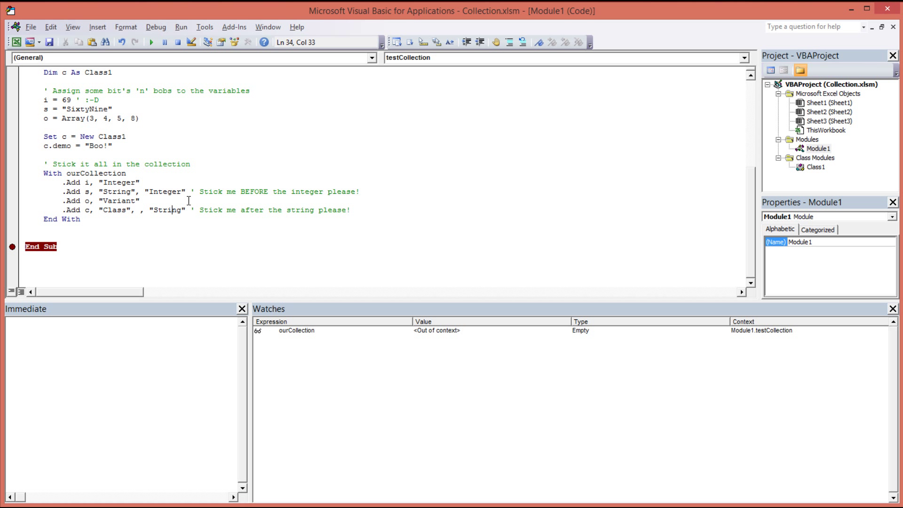
mouse_move(128, 104)
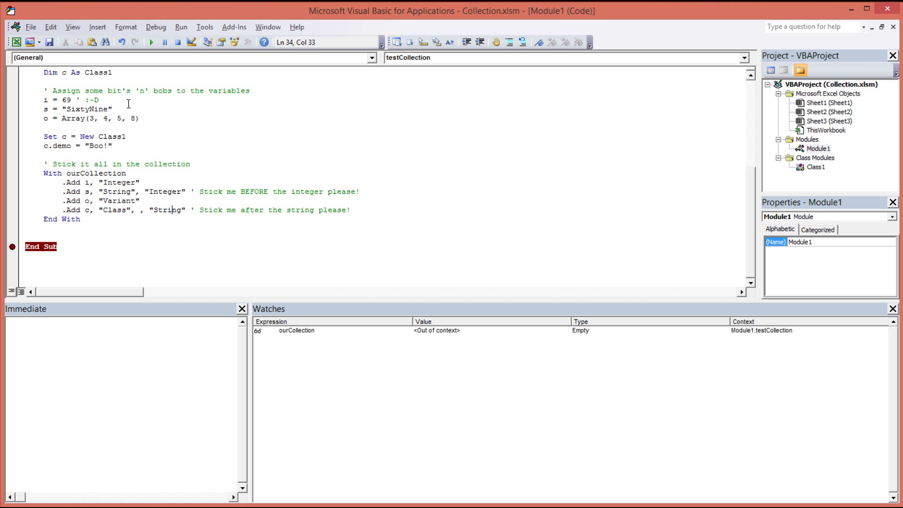
mouse_move(108, 201)
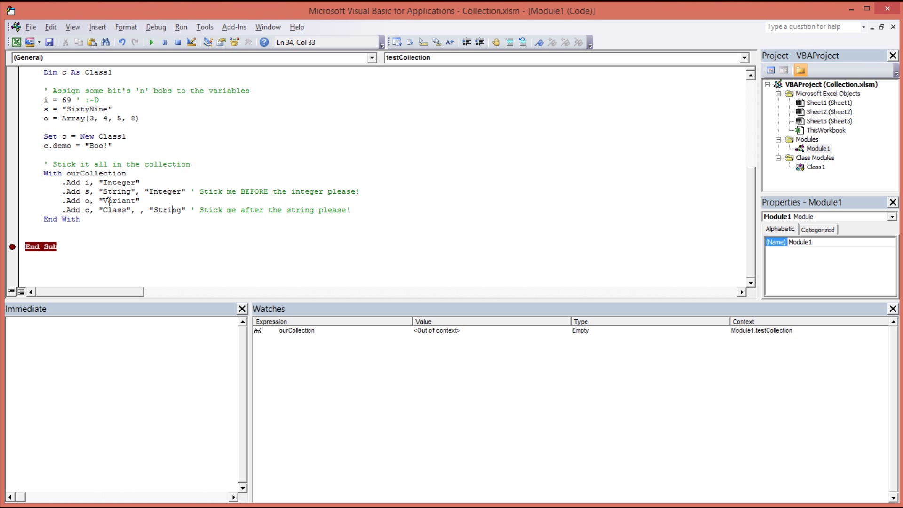
mouse_move(149, 175)
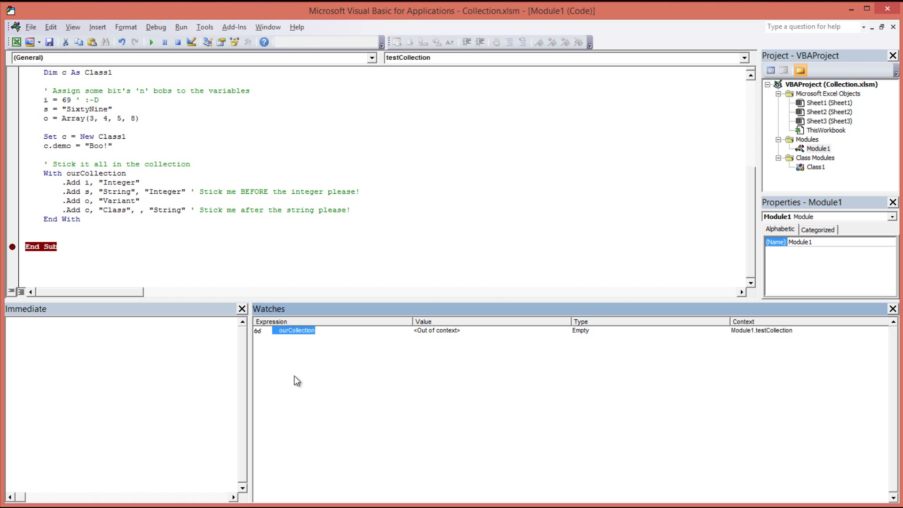
Dismiss the code shortcut menu and run testCollection from the Macros dialog to the End Sub breakpoint
right_click(83, 176)
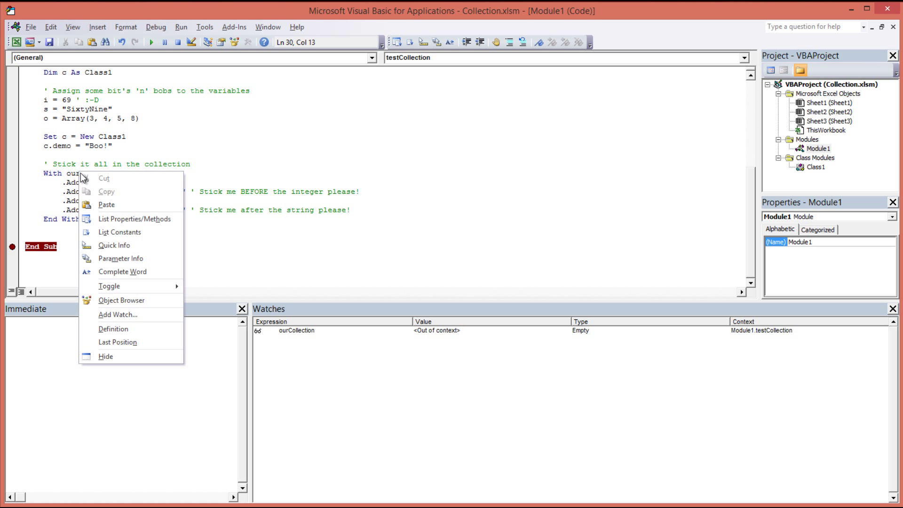
mouse_move(367, 408)
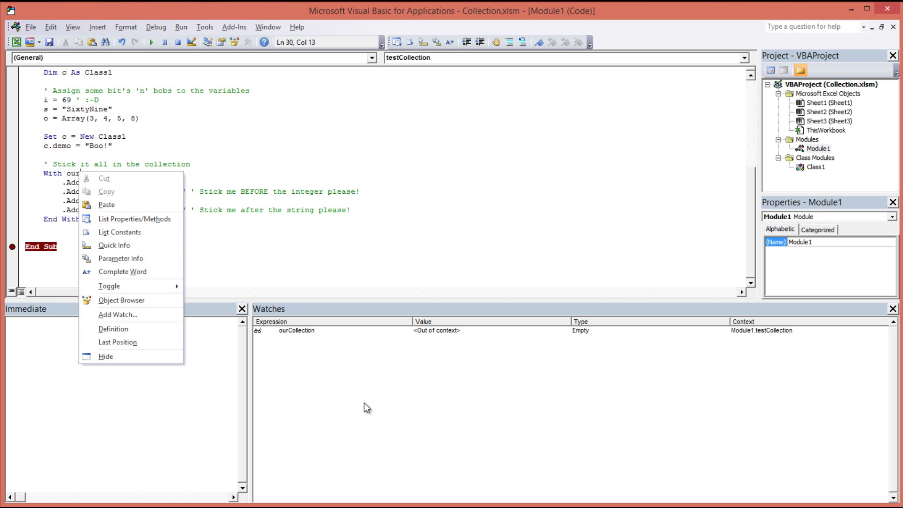
click(296, 330)
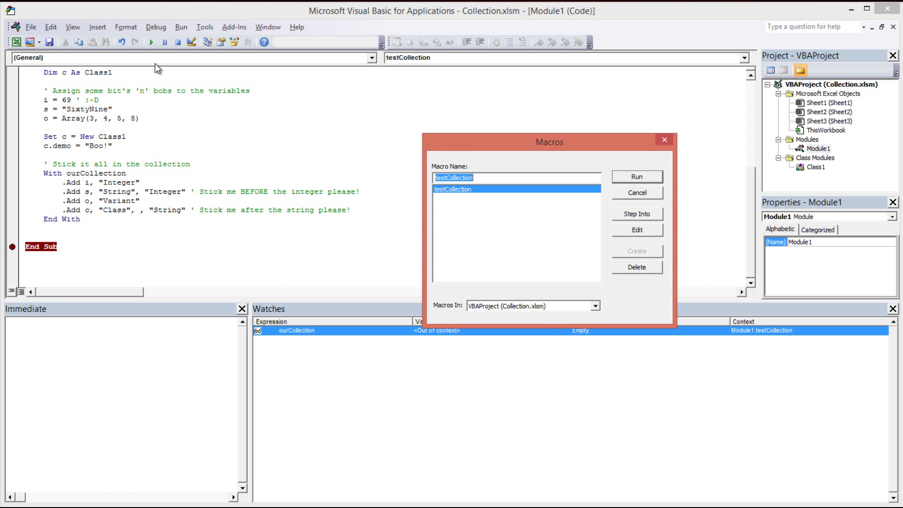
click(637, 175)
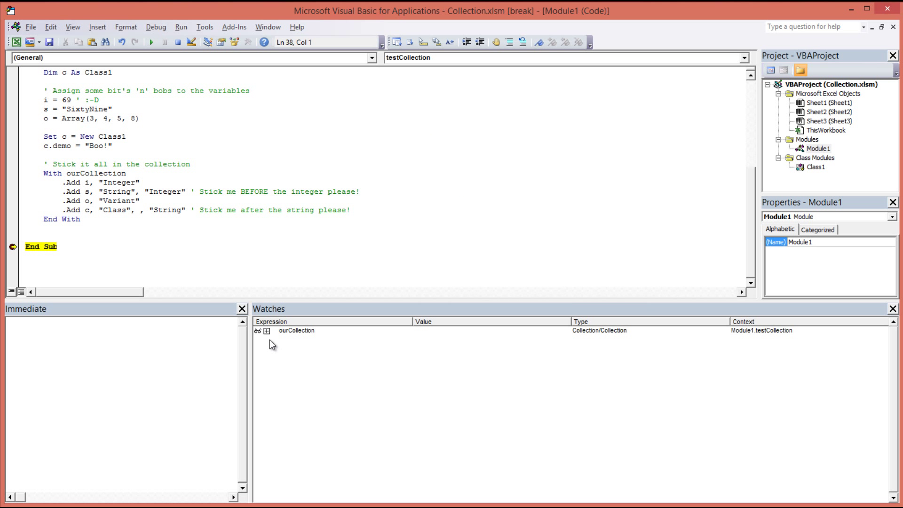
Expand the ourCollection watch: SixtyNine, the Class1 object, integer 69 and the array's elements
click(265, 330)
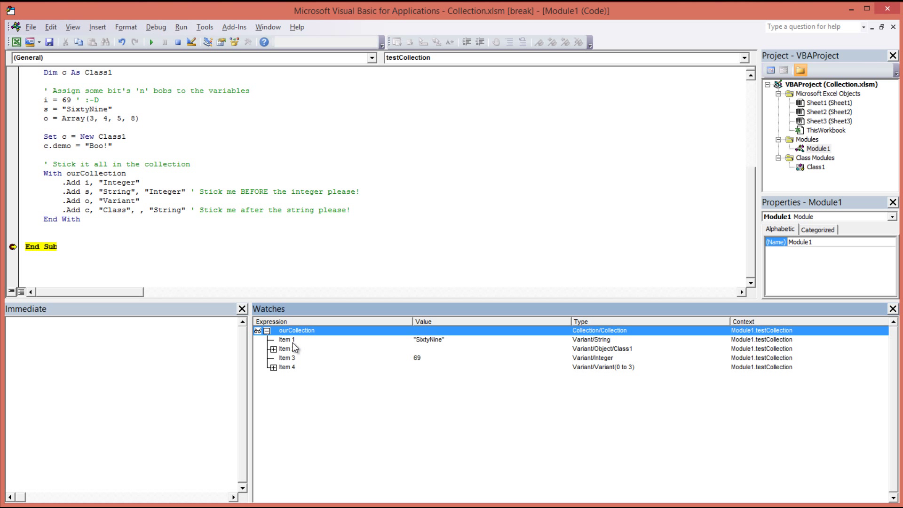
click(285, 339)
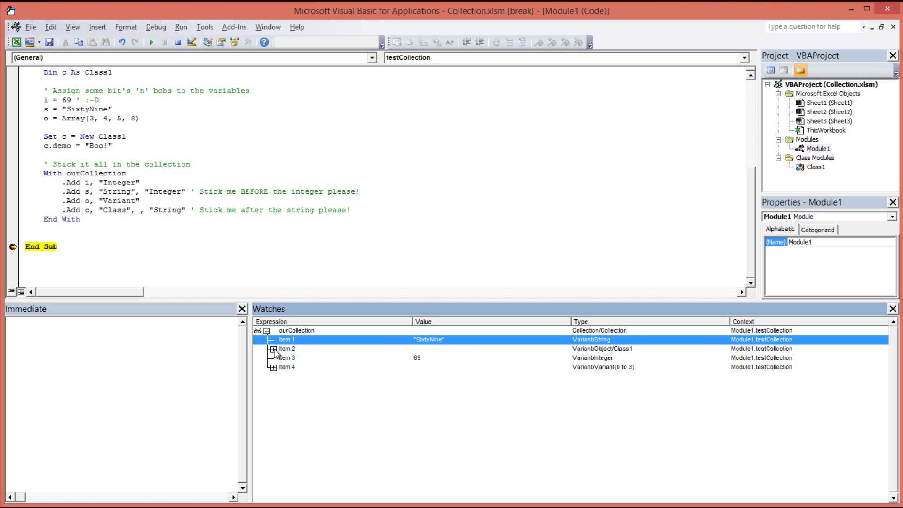
click(272, 348)
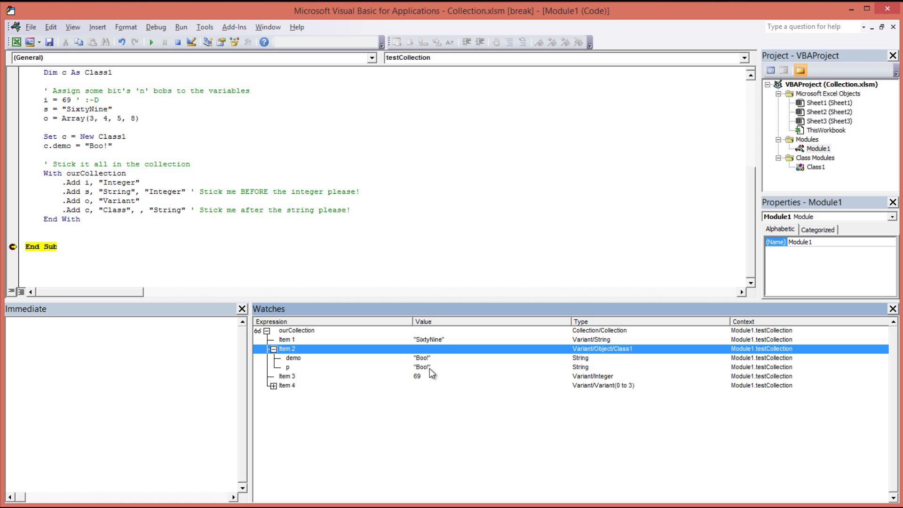
click(286, 376)
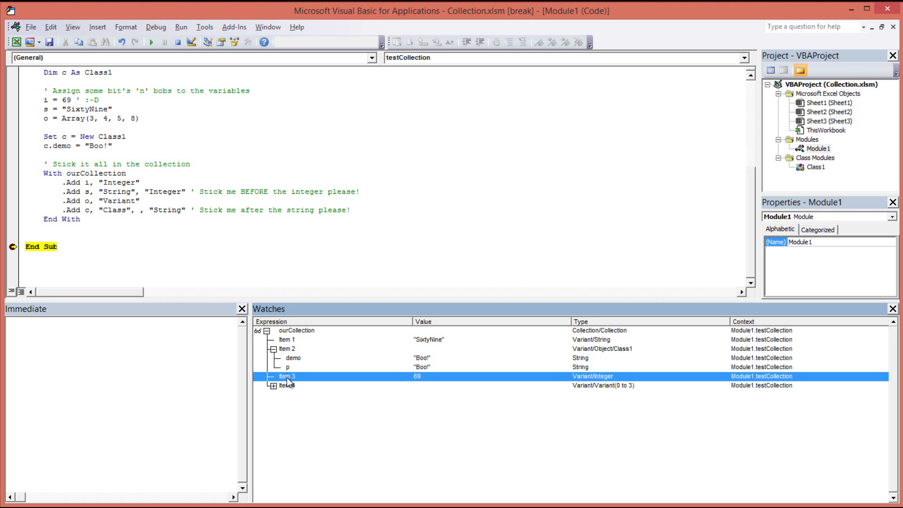
click(273, 385)
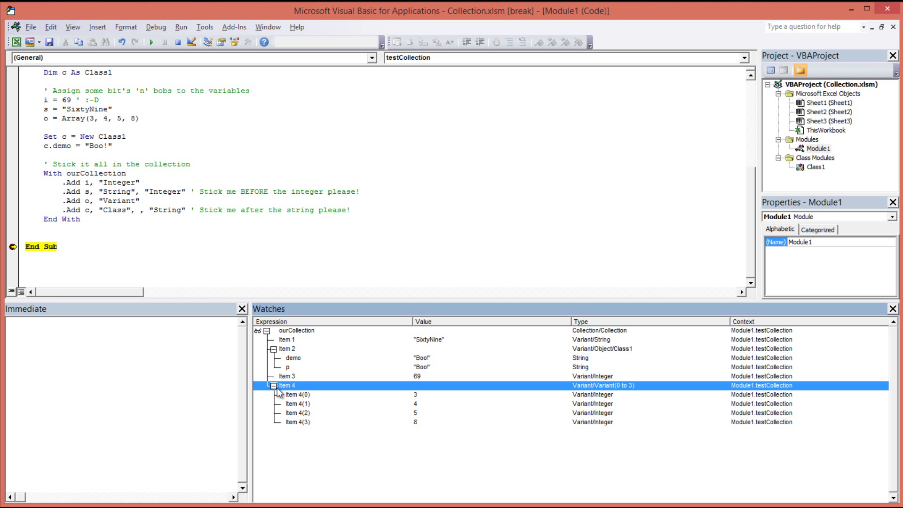
mouse_move(348, 394)
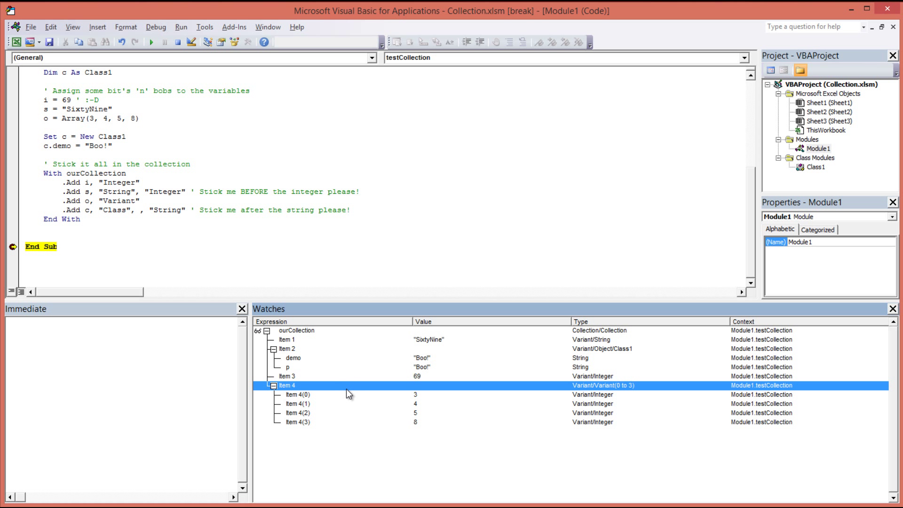
click(297, 413)
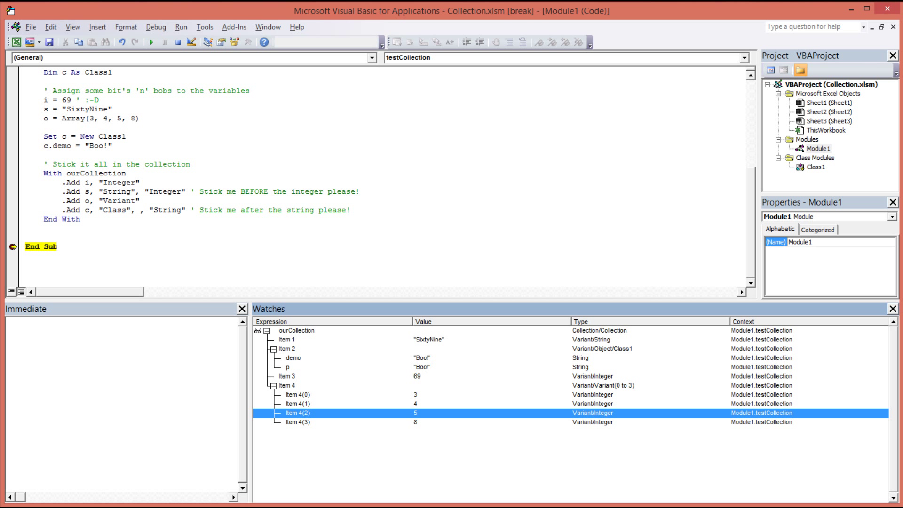
Return to the code, highlight the new DumpTheCollection ourCollection line and recheck Item 1
click(132, 213)
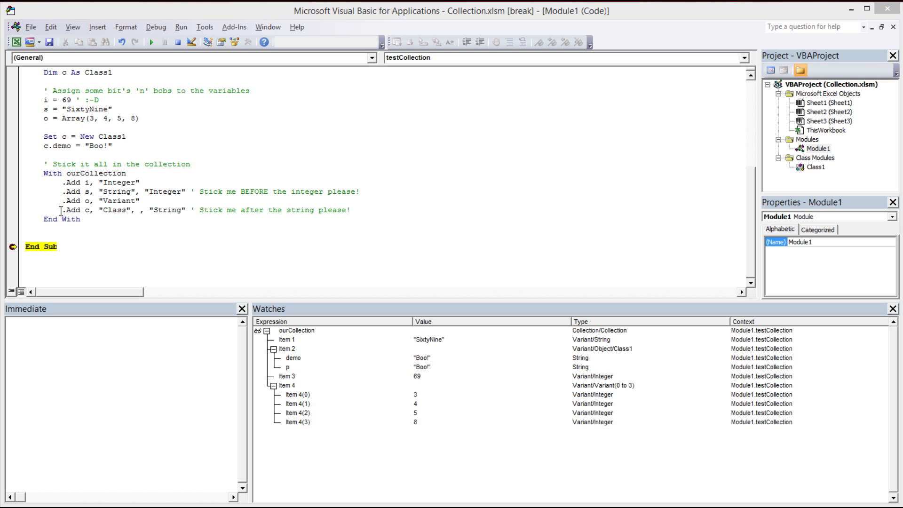
drag(60, 210, 190, 210)
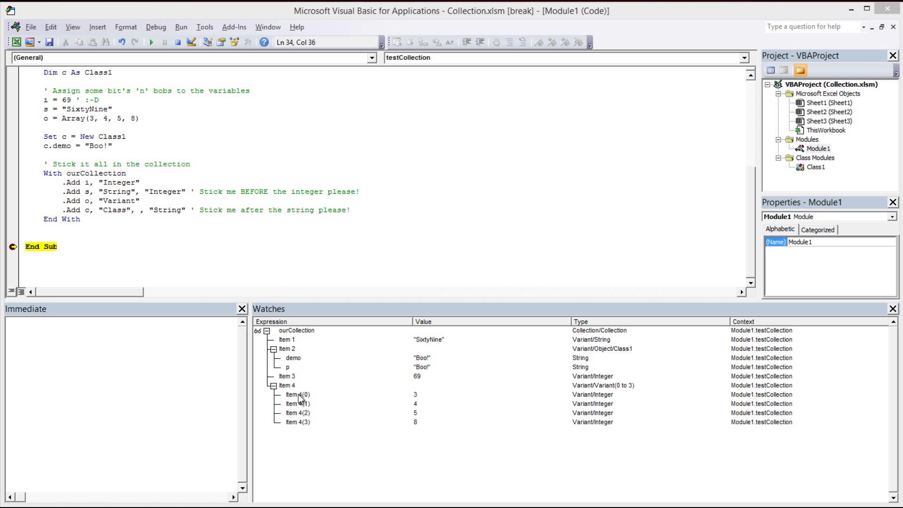
click(286, 339)
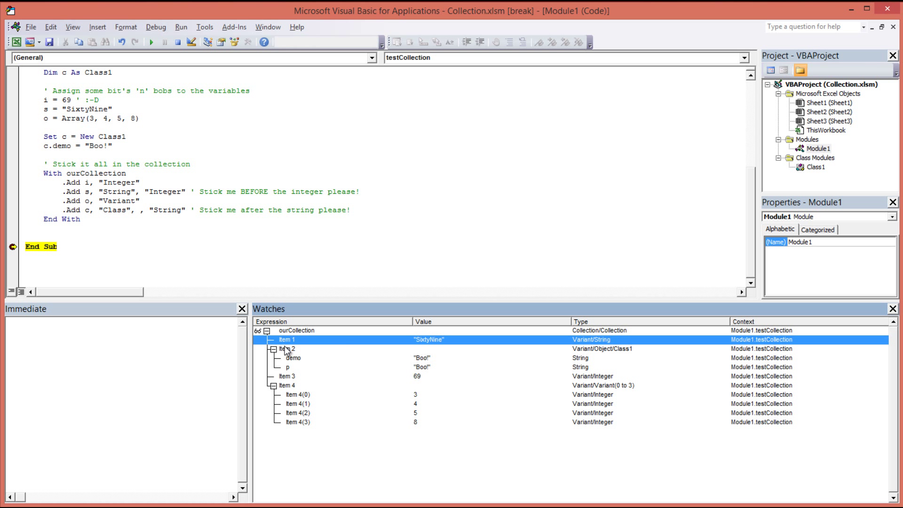
click(288, 348)
text(DumpTheCollection ourCollection)
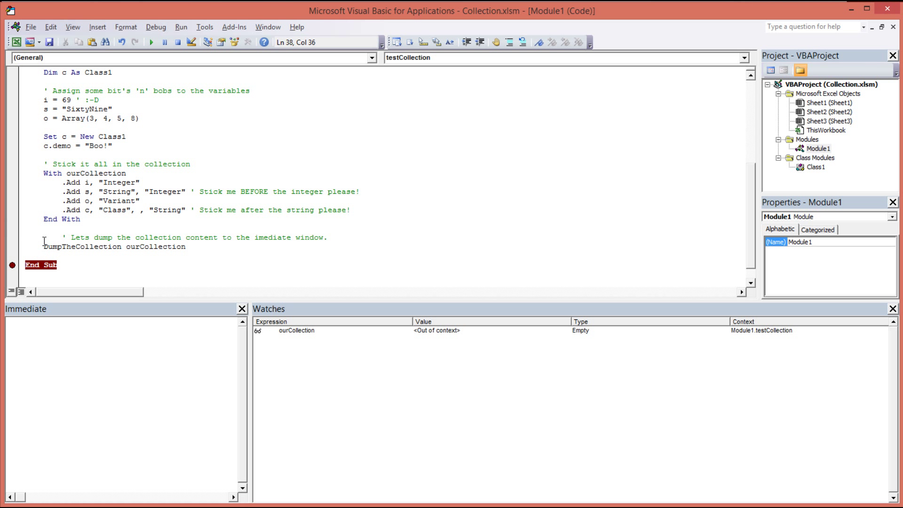
click(46, 237)
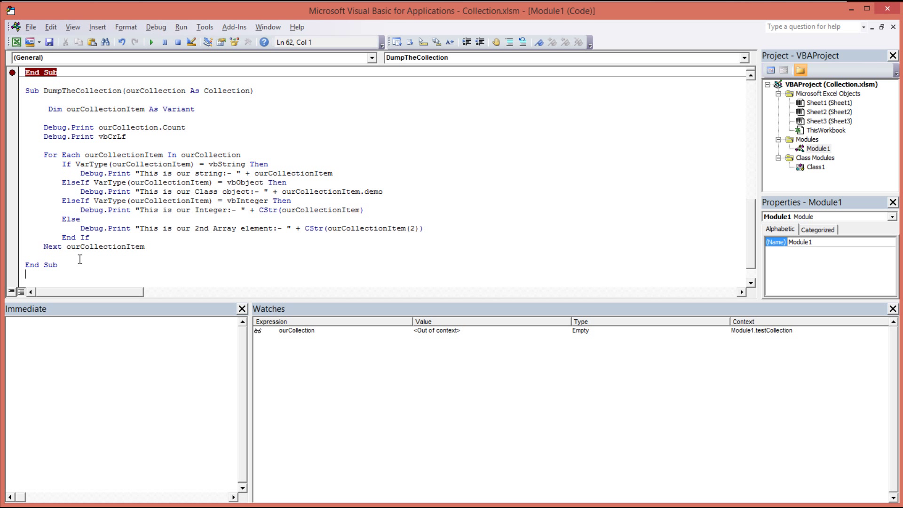
mouse_move(47, 92)
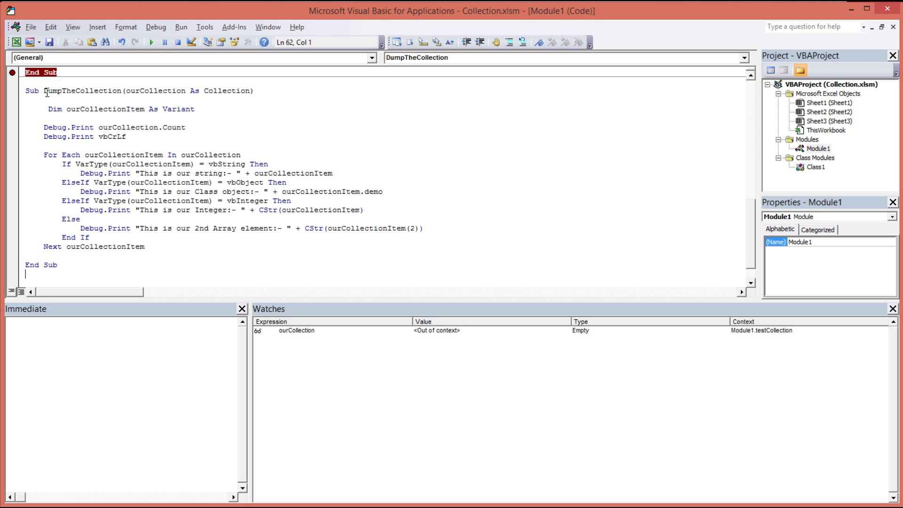
double_click(82, 91)
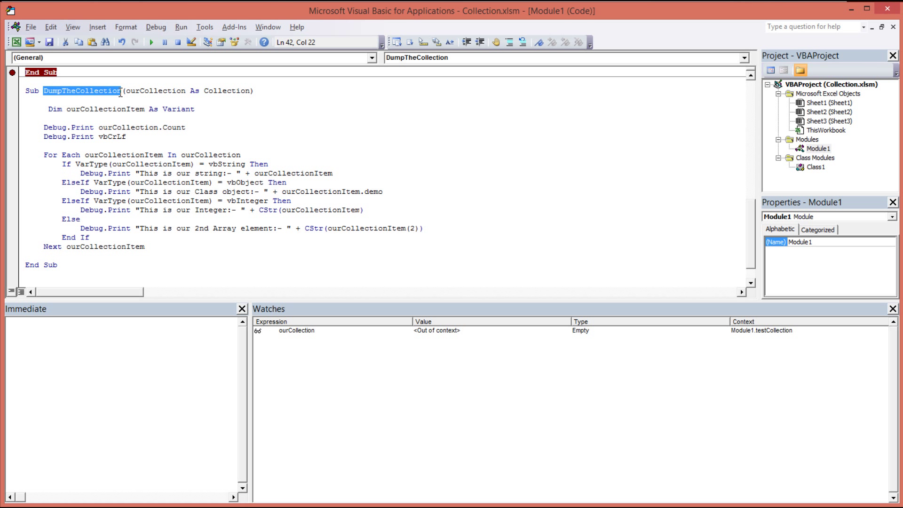
double_click(153, 90)
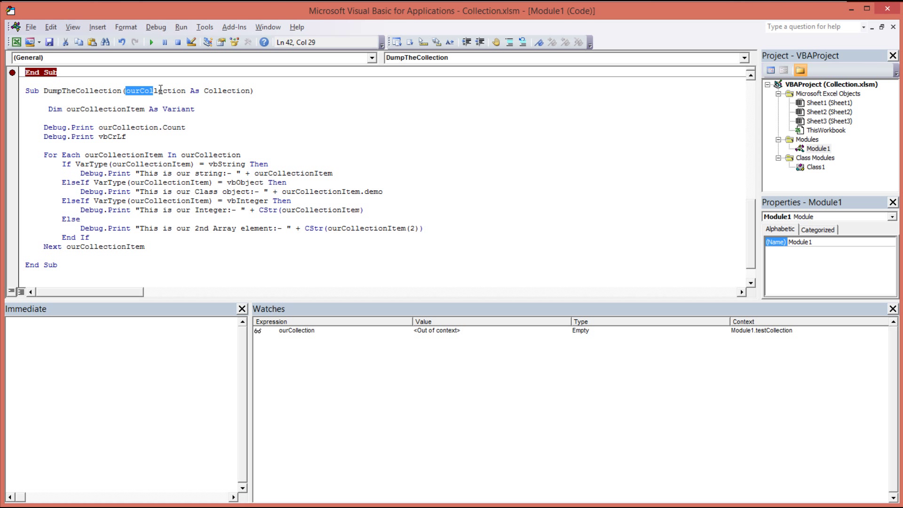
double_click(155, 90)
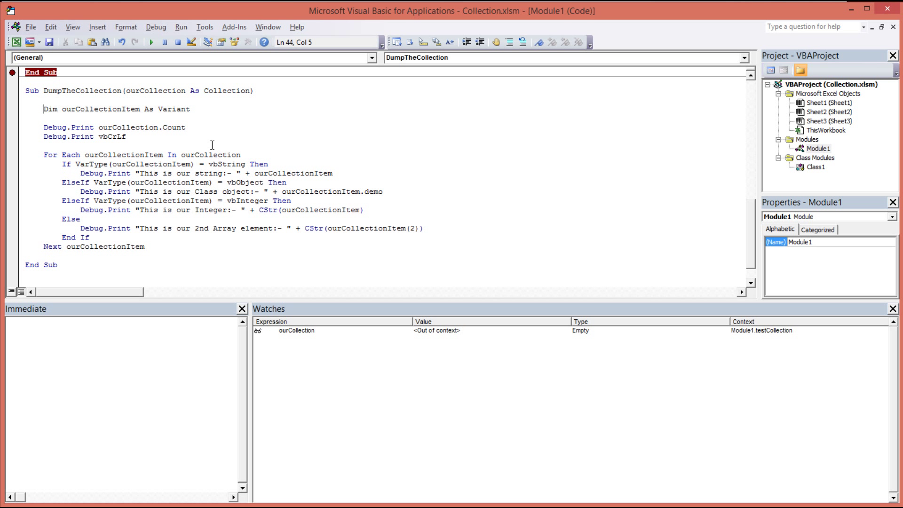
double_click(109, 154)
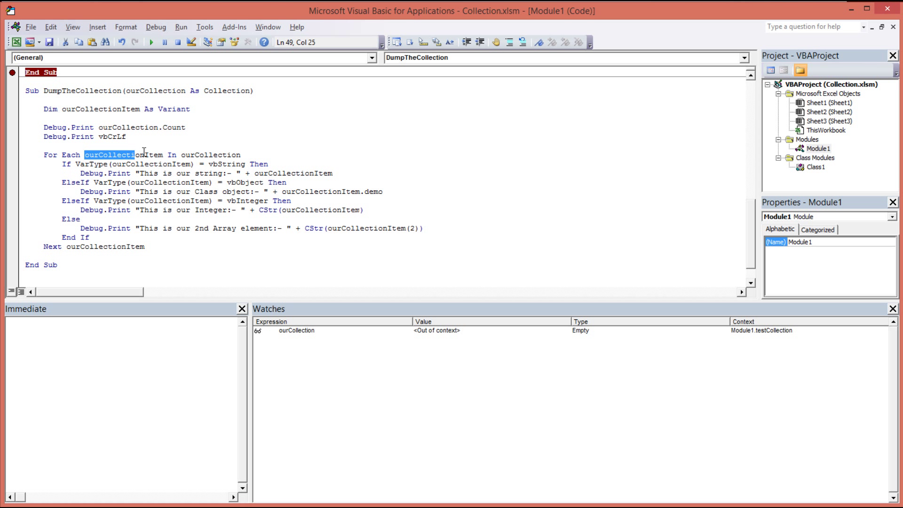
double_click(122, 154)
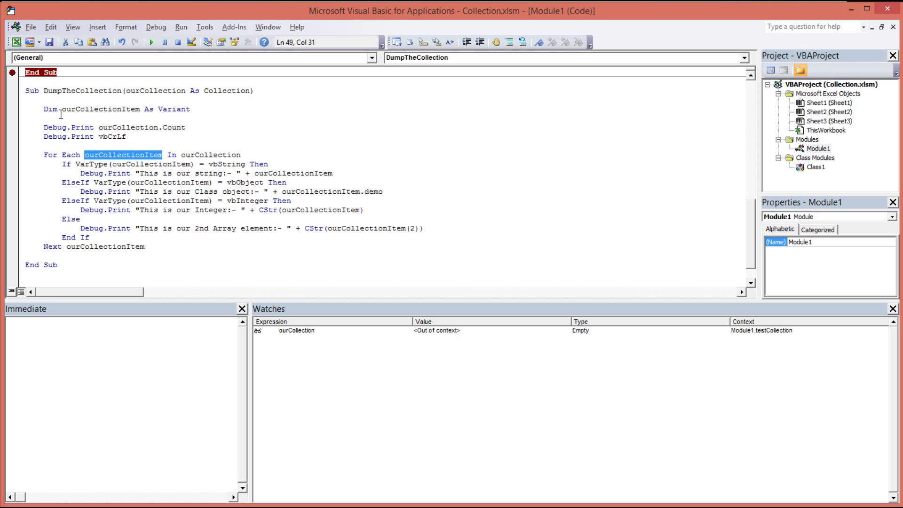
double_click(95, 109)
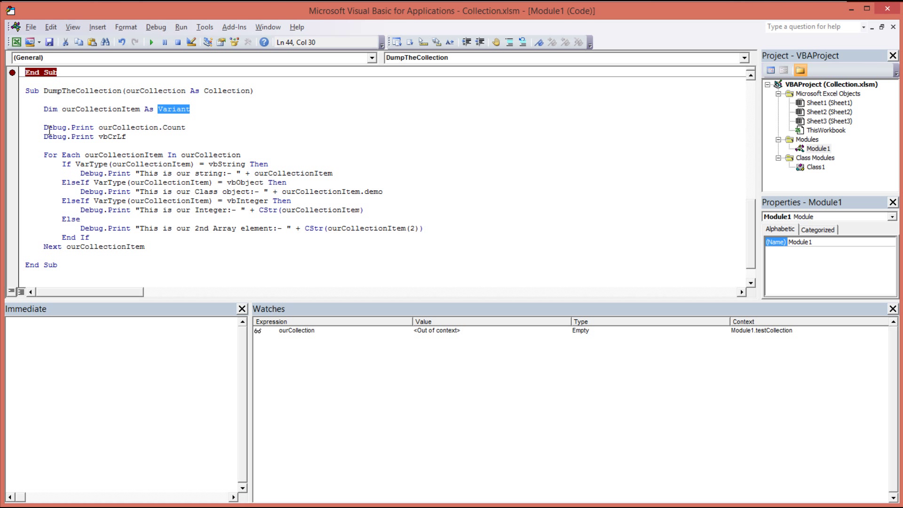
click(45, 127)
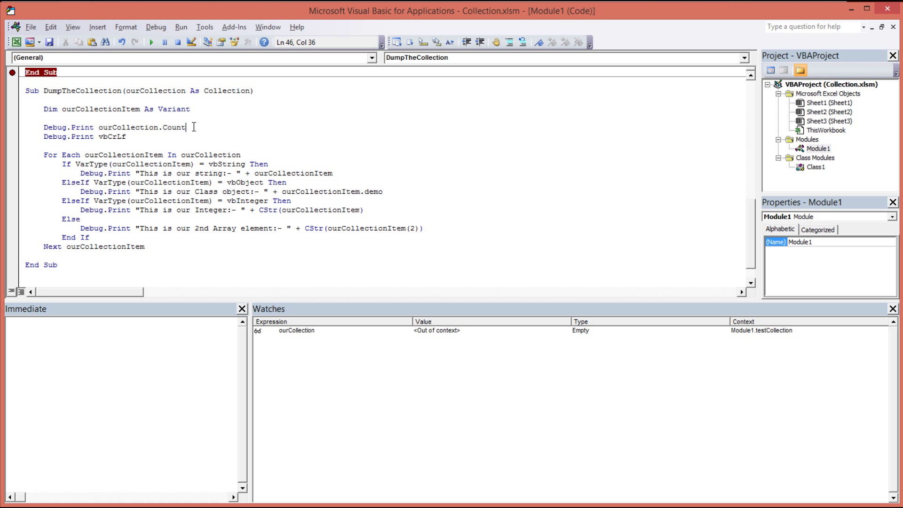
double_click(172, 127)
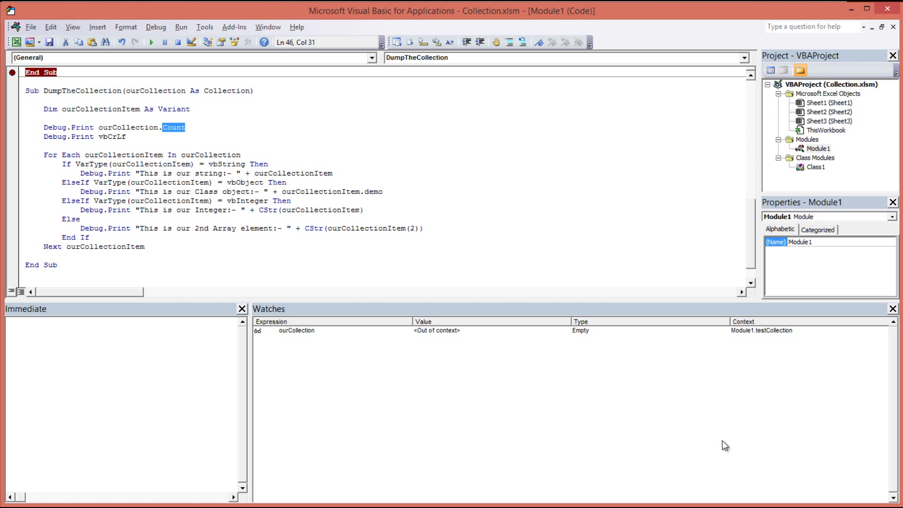
mouse_move(259, 222)
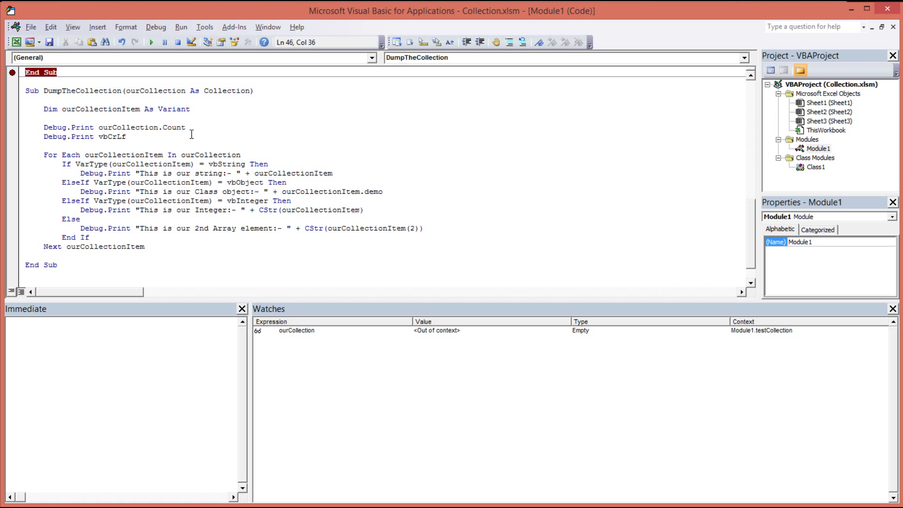
click(127, 138)
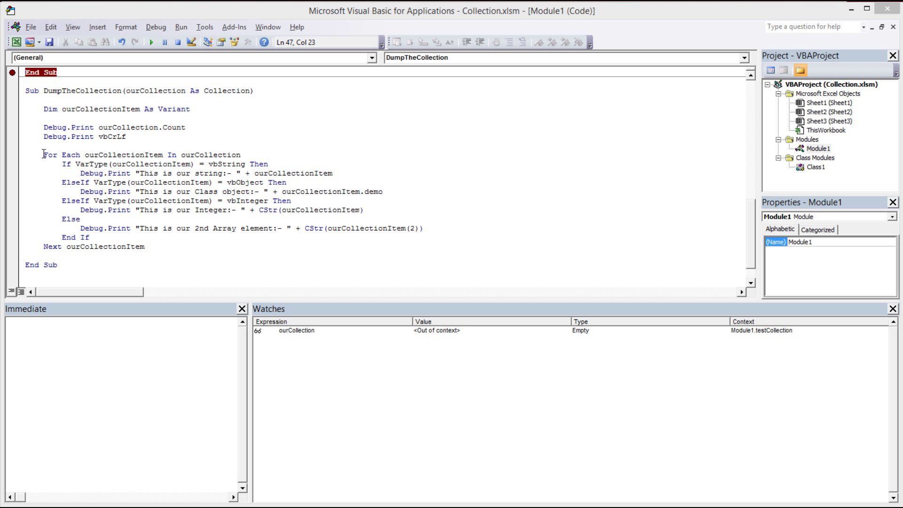
double_click(51, 154)
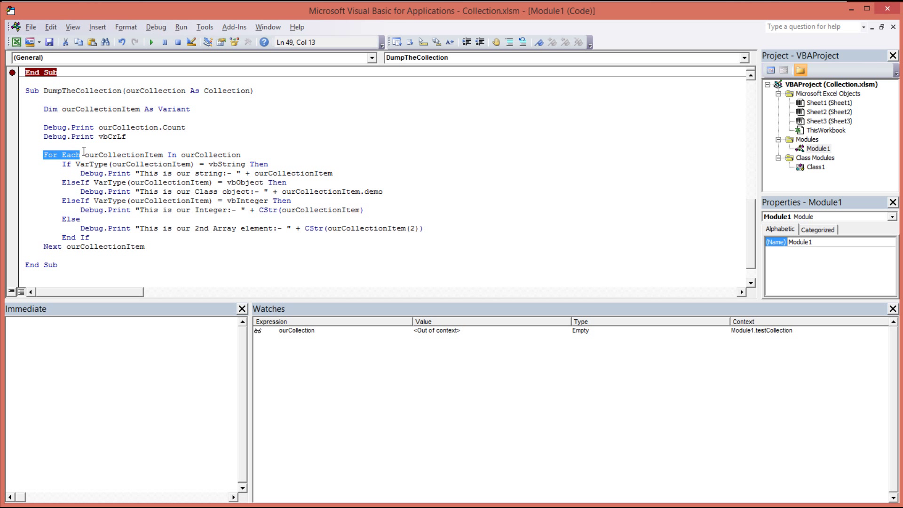
mouse_move(86, 153)
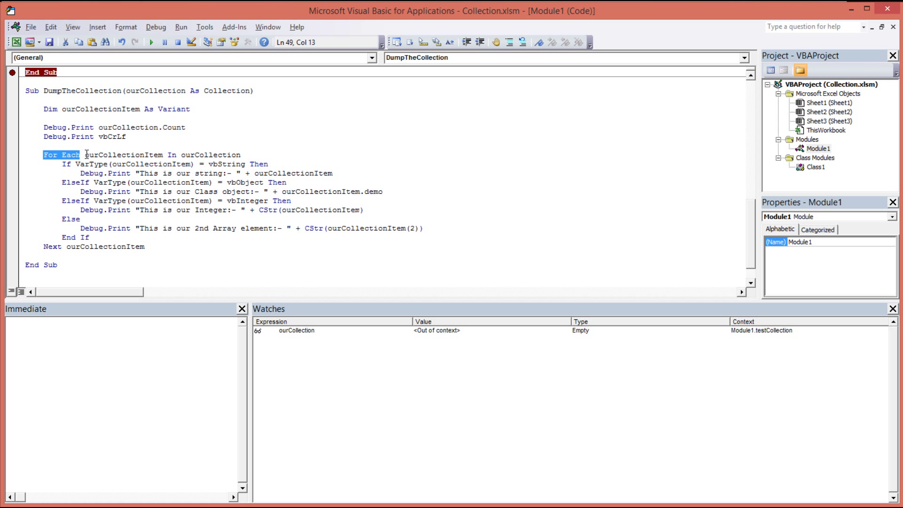
double_click(122, 154)
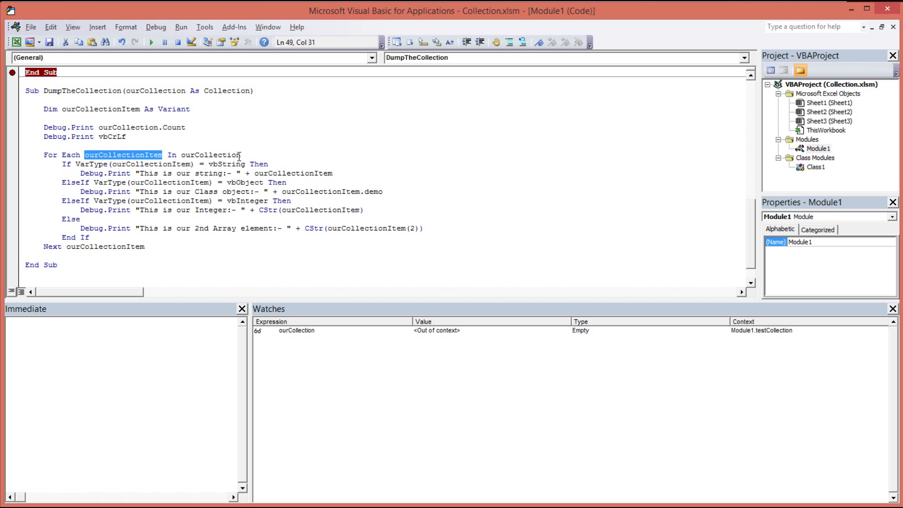
click(67, 164)
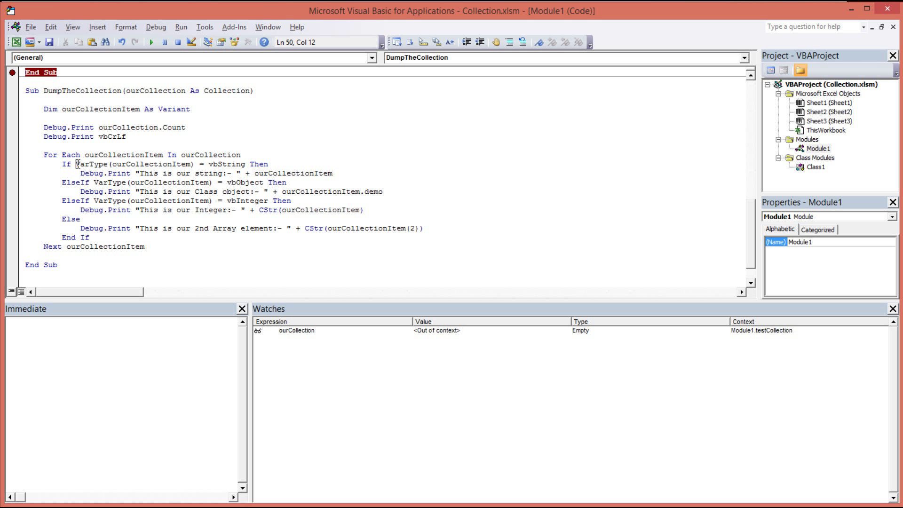
double_click(89, 164)
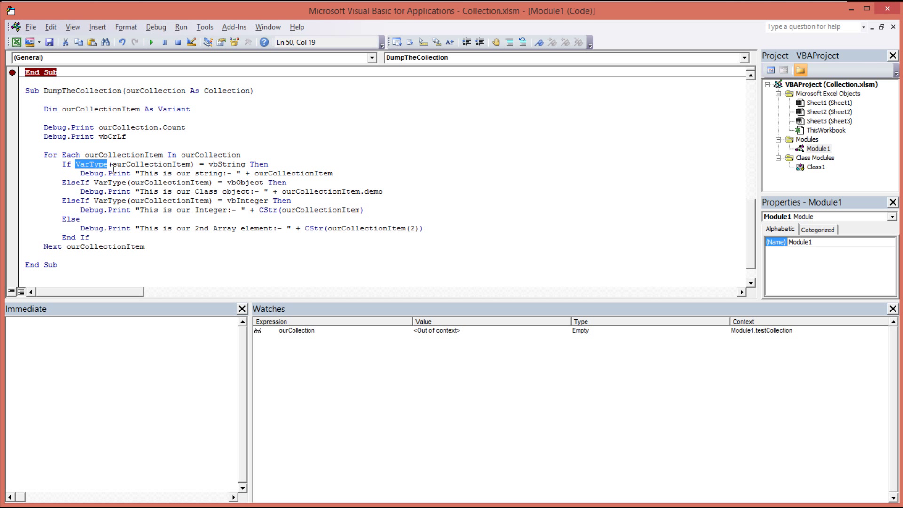
click(282, 173)
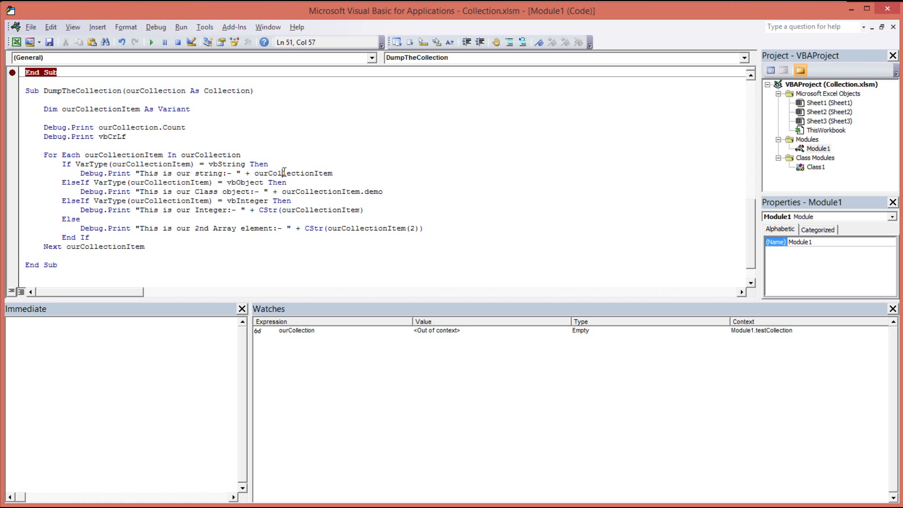
mouse_move(115, 177)
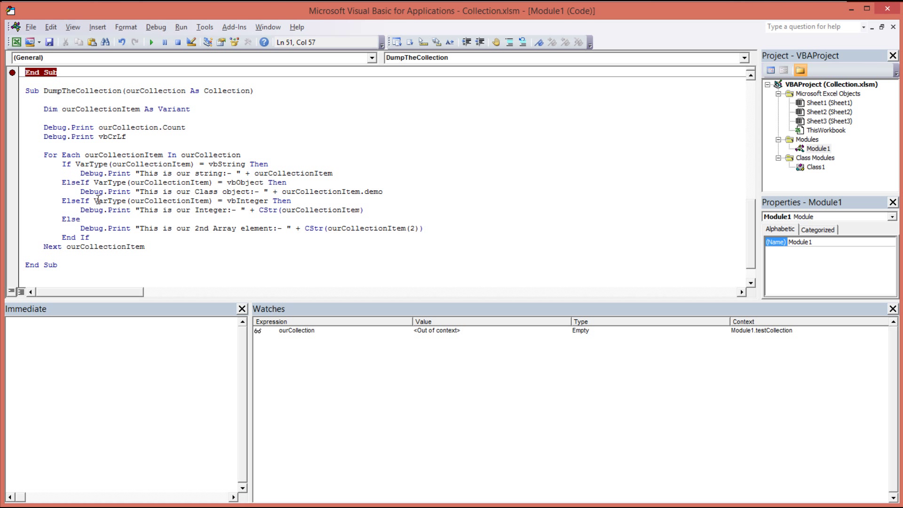
mouse_move(244, 203)
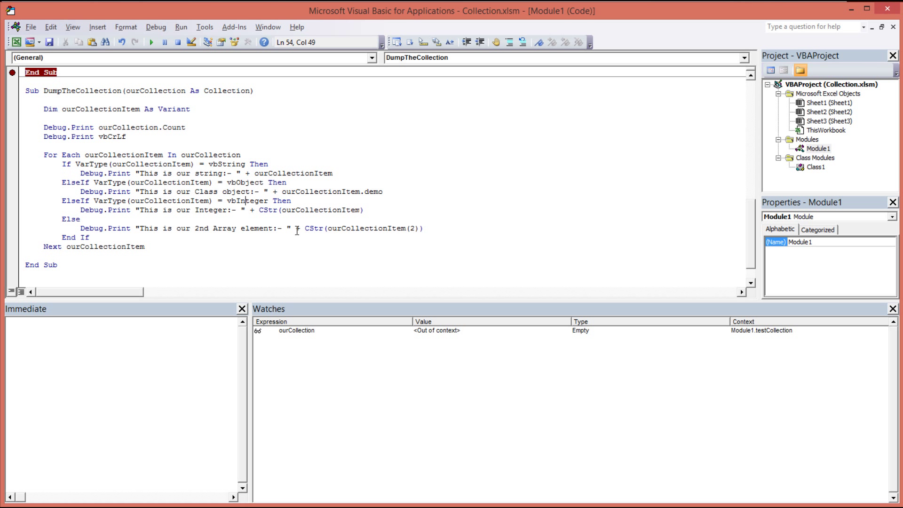
double_click(359, 228)
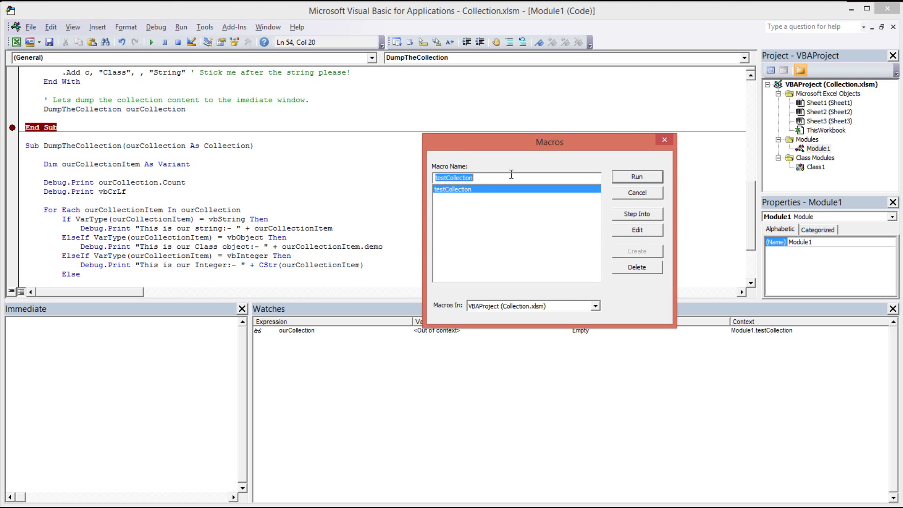
Run testCollection from the Macros dialog so Immediate lists count 4 and each item
click(636, 176)
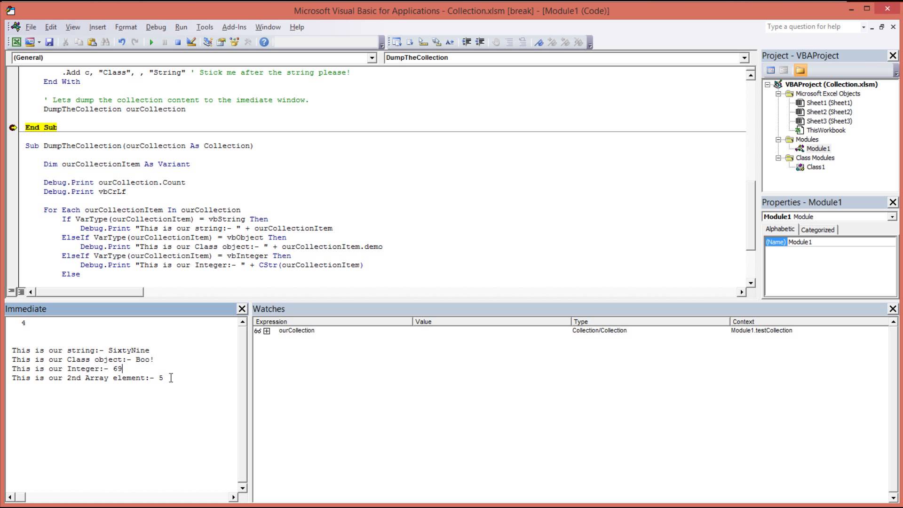
mouse_move(705, 499)
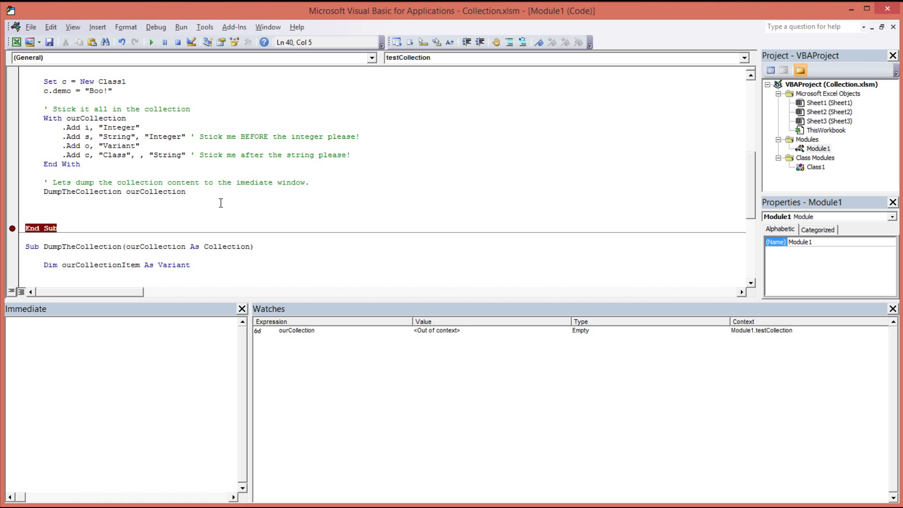
mouse_move(228, 214)
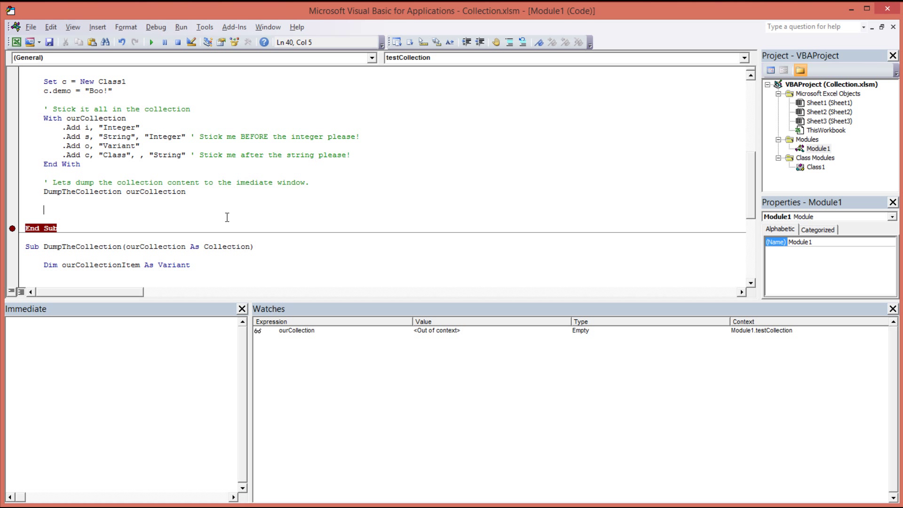
mouse_move(267, 208)
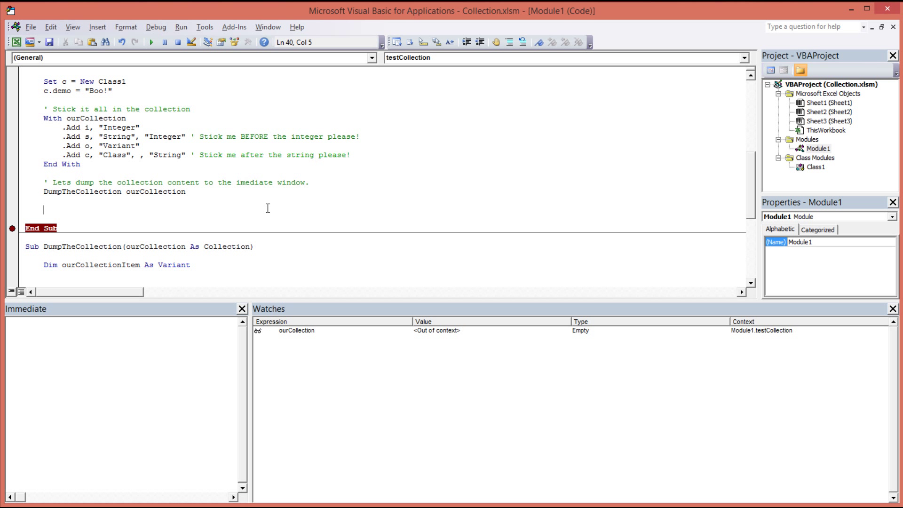
Add Debug.Print ourCollection.Item("String") and comment out the DumpTheCollection call with an apostrophe
text(Debug.Print ourCollection.Item("String"))
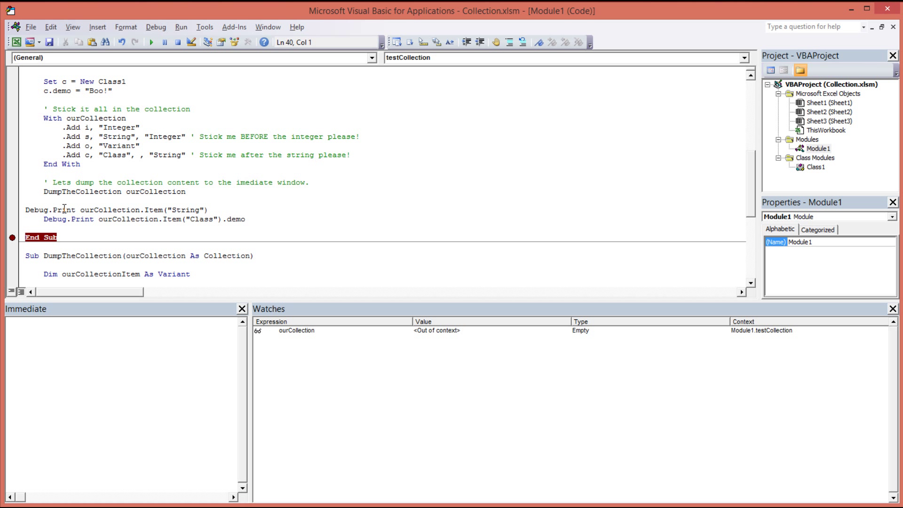
click(99, 210)
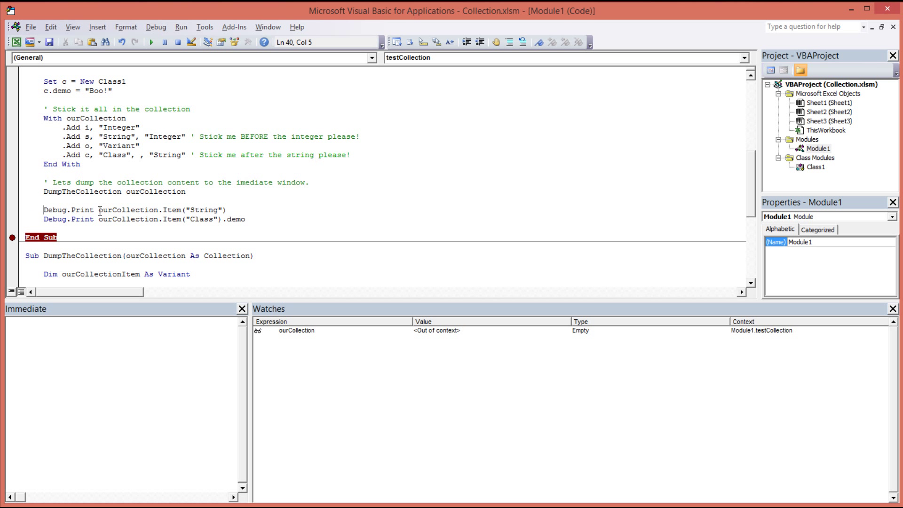
click(165, 210)
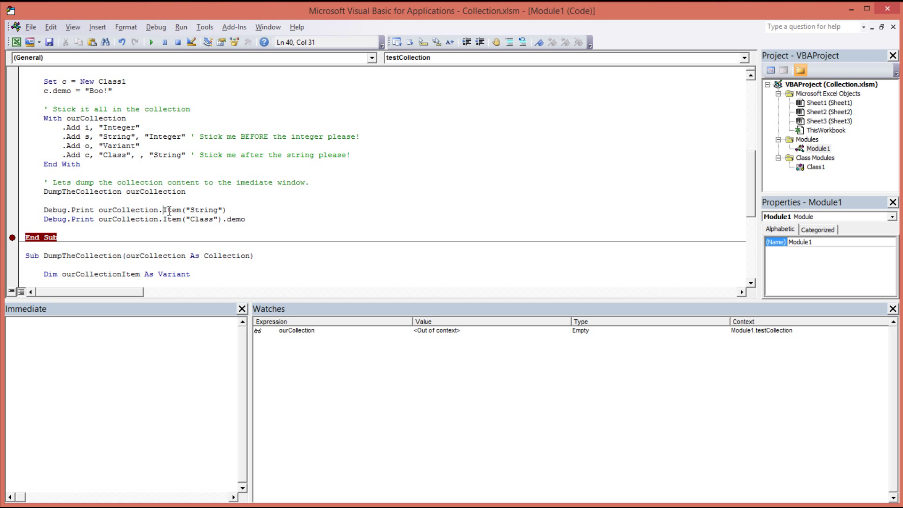
double_click(170, 210)
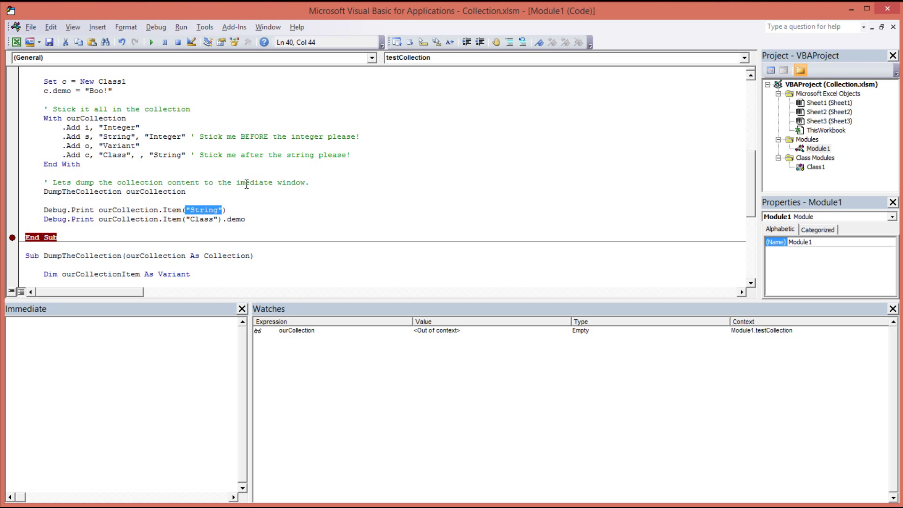
click(230, 210)
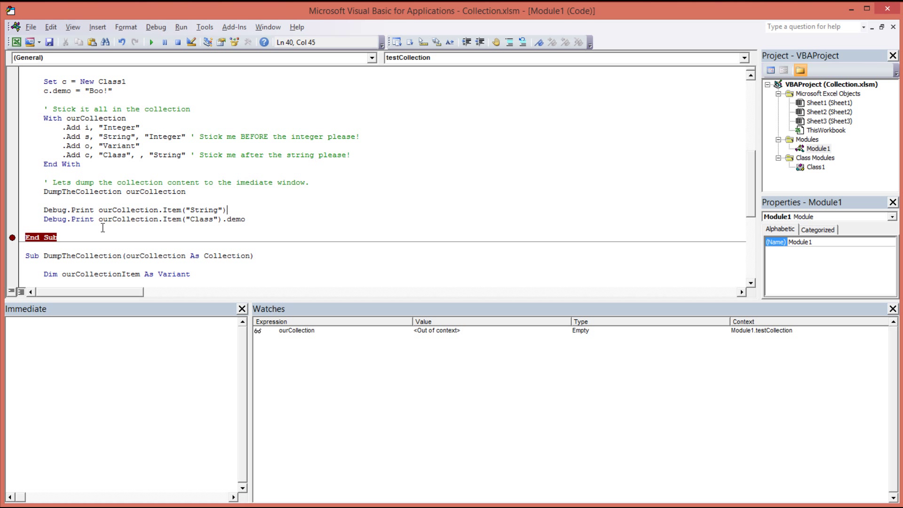
mouse_move(232, 220)
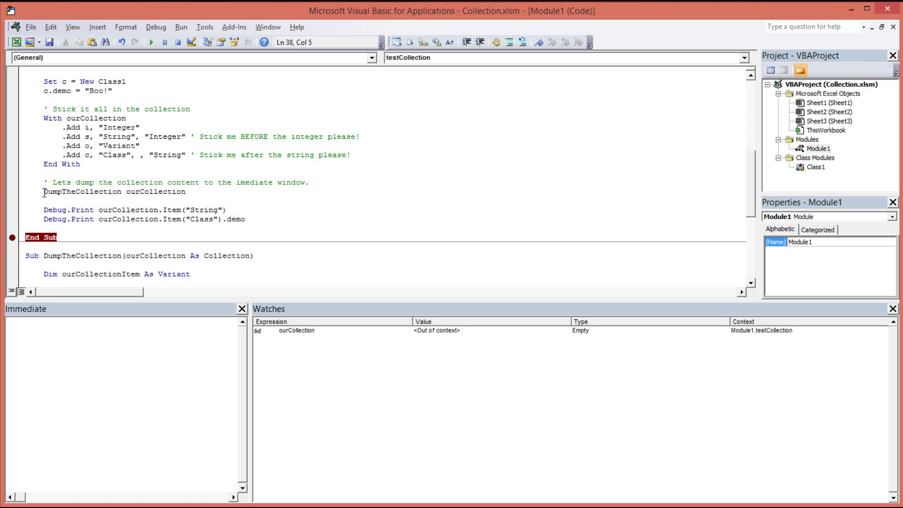
text(')
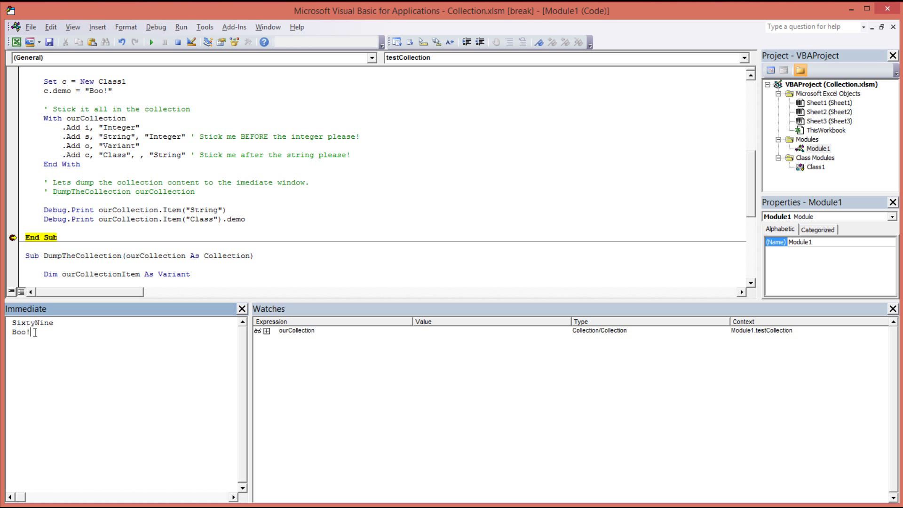
Highlight the SixtyNine and Boo! output and the "String" key used to retrieve it
drag(44, 208, 245, 219)
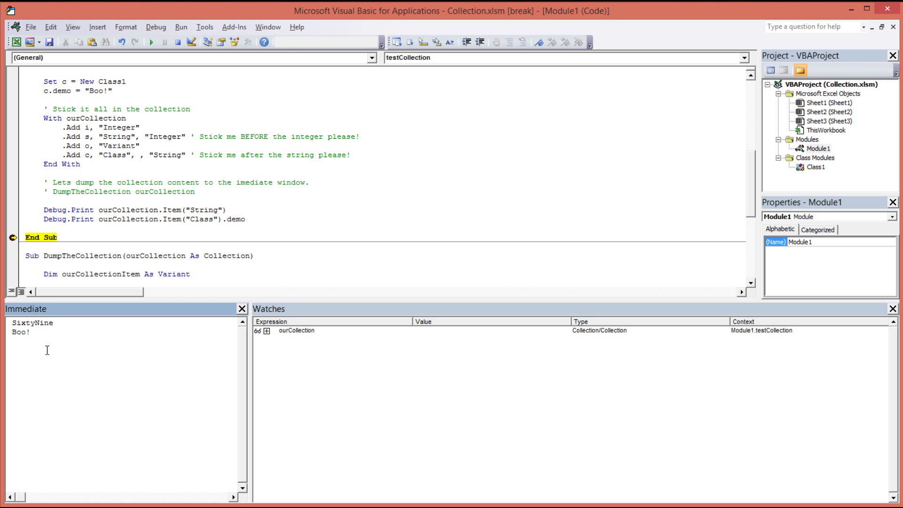
mouse_move(127, 215)
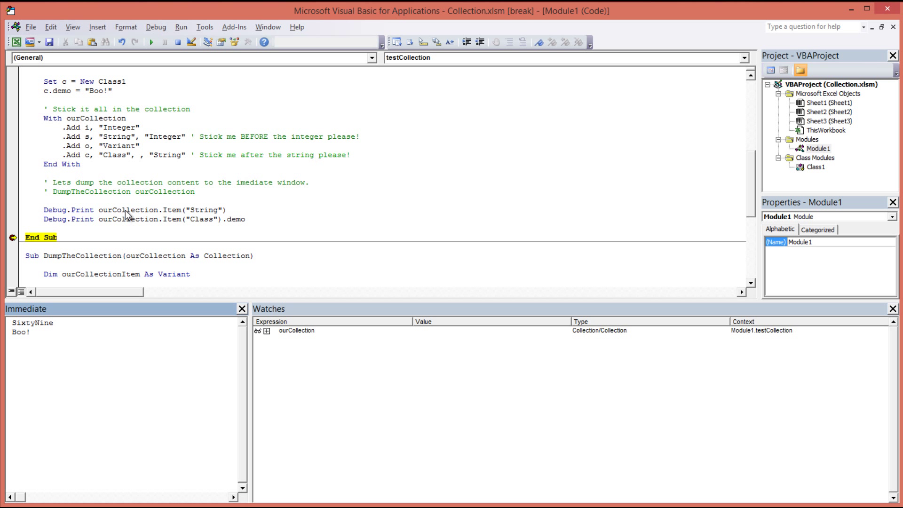
click(224, 210)
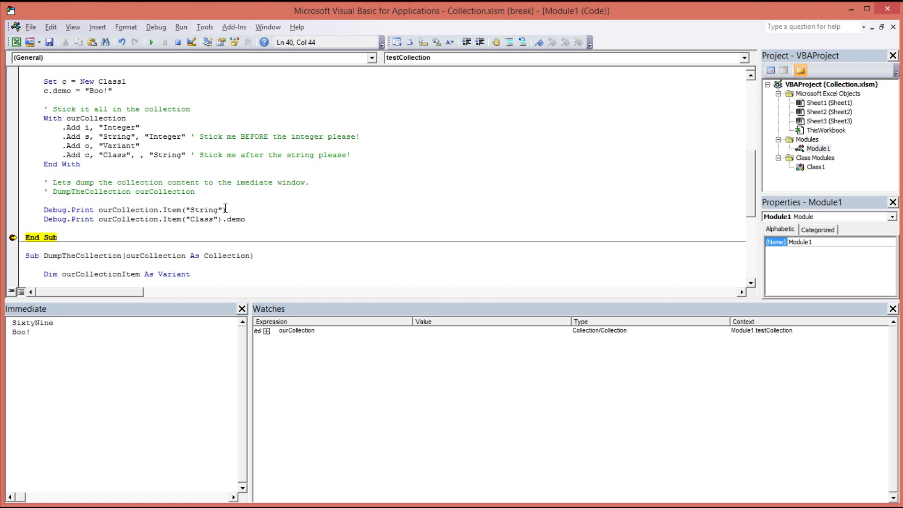
double_click(203, 208)
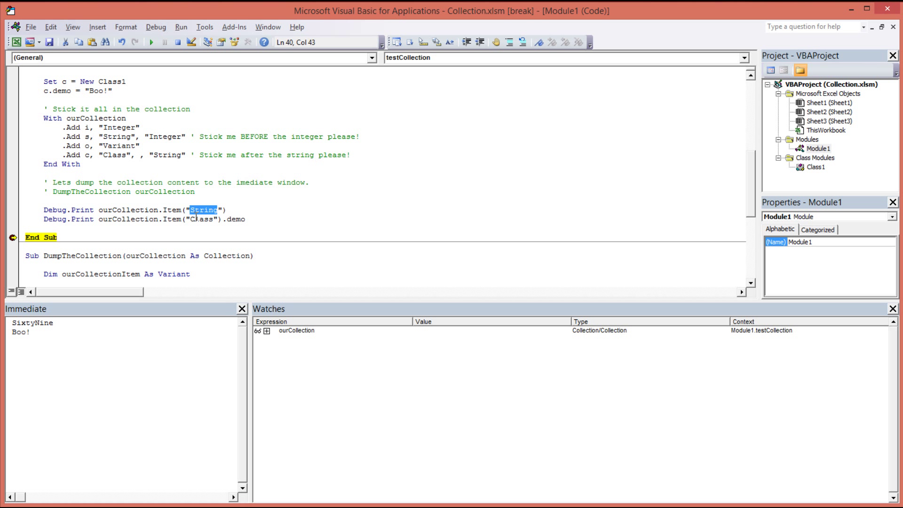
click(240, 237)
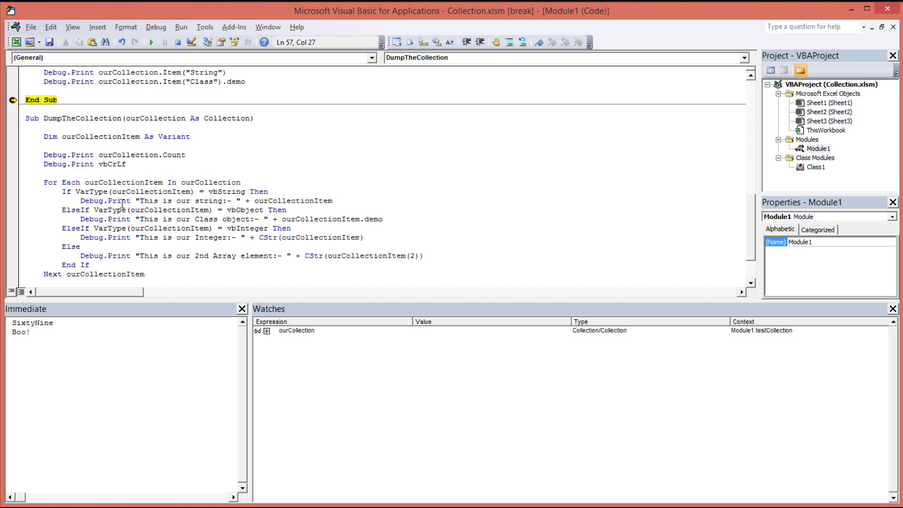
double_click(124, 182)
text(ourCollection.Remove "String")
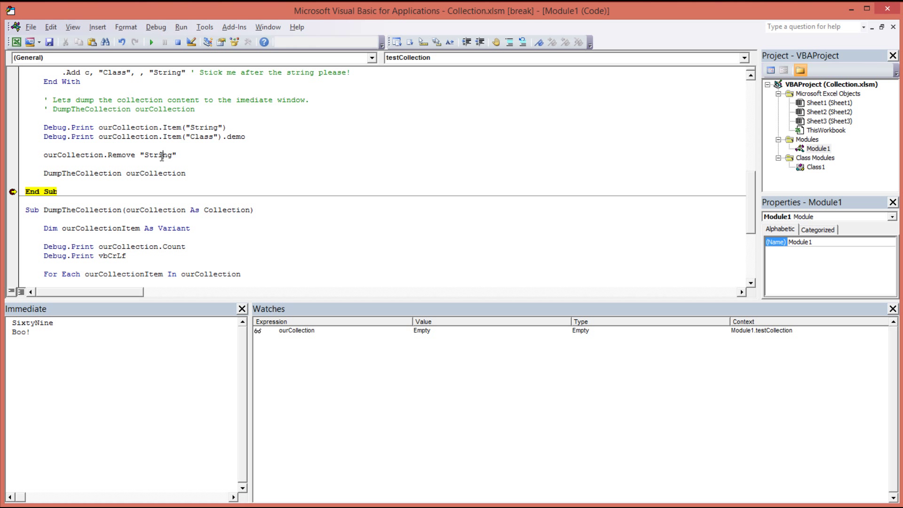
Point to the "String" key in the ourCollection.Remove line
click(150, 173)
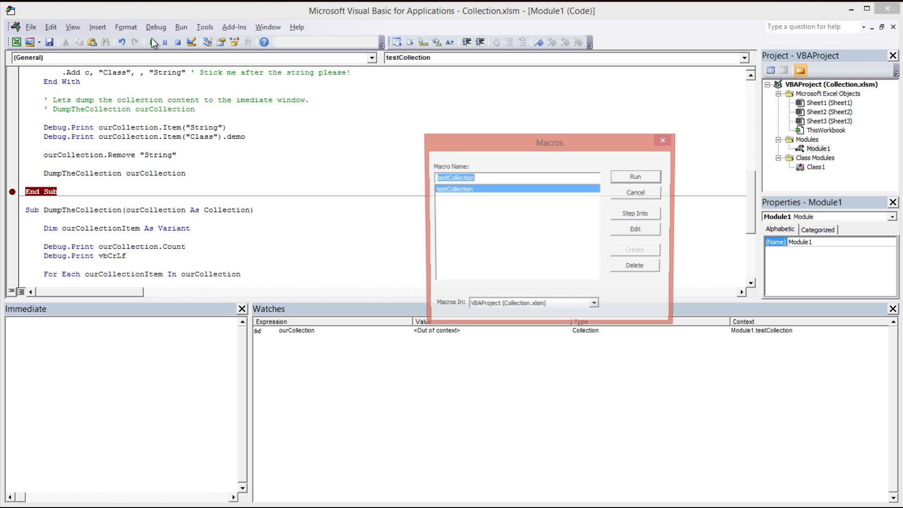
Run testCollection and highlight the three remaining Class, Integer and array output lines
click(634, 176)
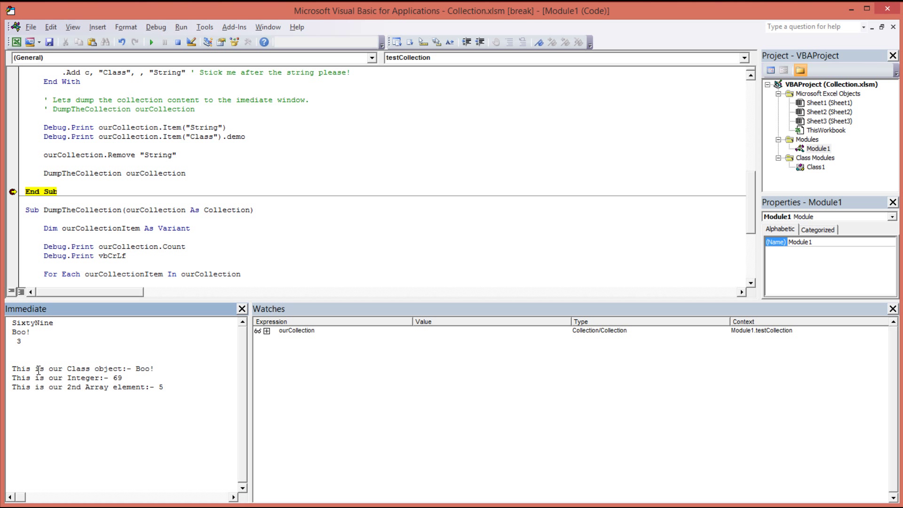
drag(15, 368, 163, 387)
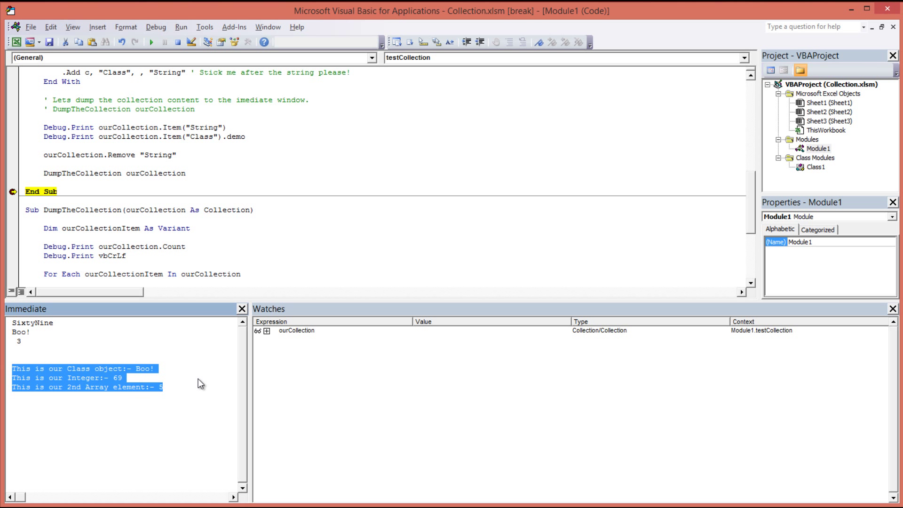
mouse_move(180, 389)
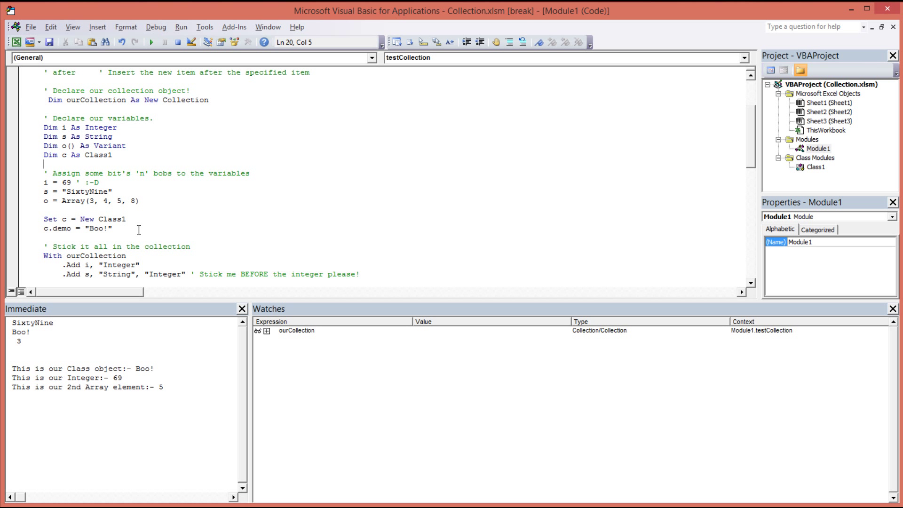
scroll(down, 3)
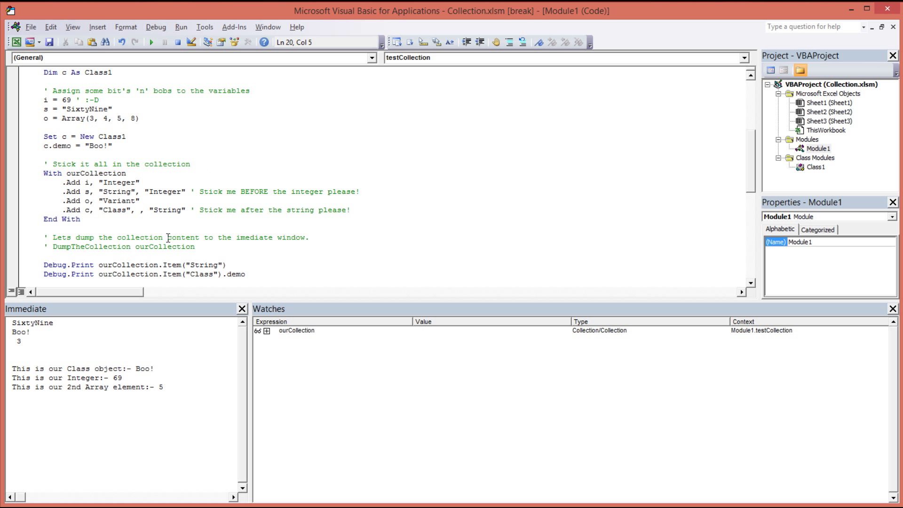